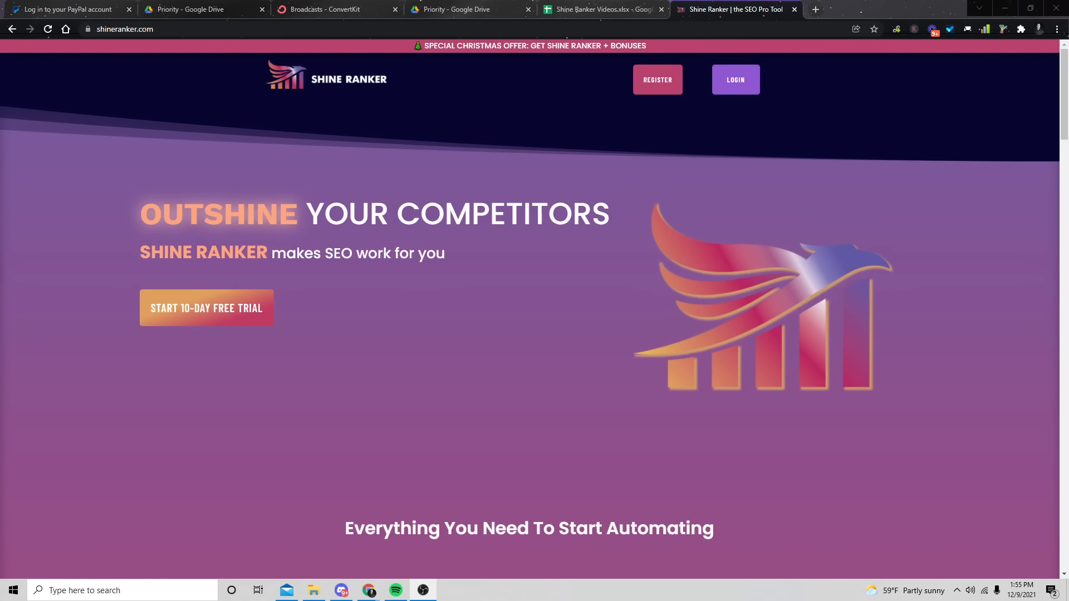
{"action": "mouse_move", "coordinate": [388, 174]}
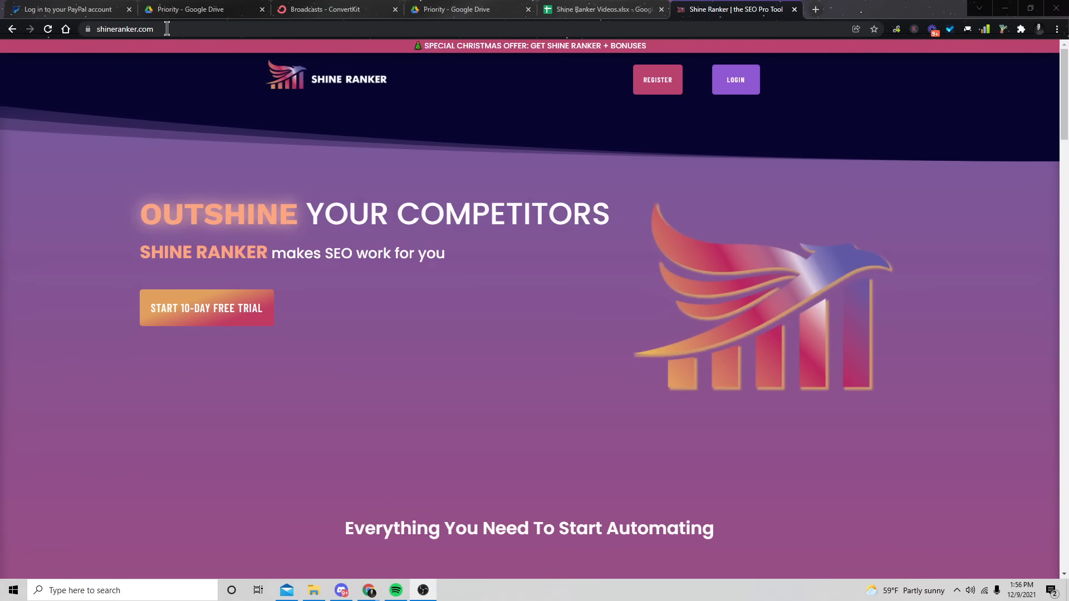
{"action": "mouse_move", "coordinate": [258, 182]}
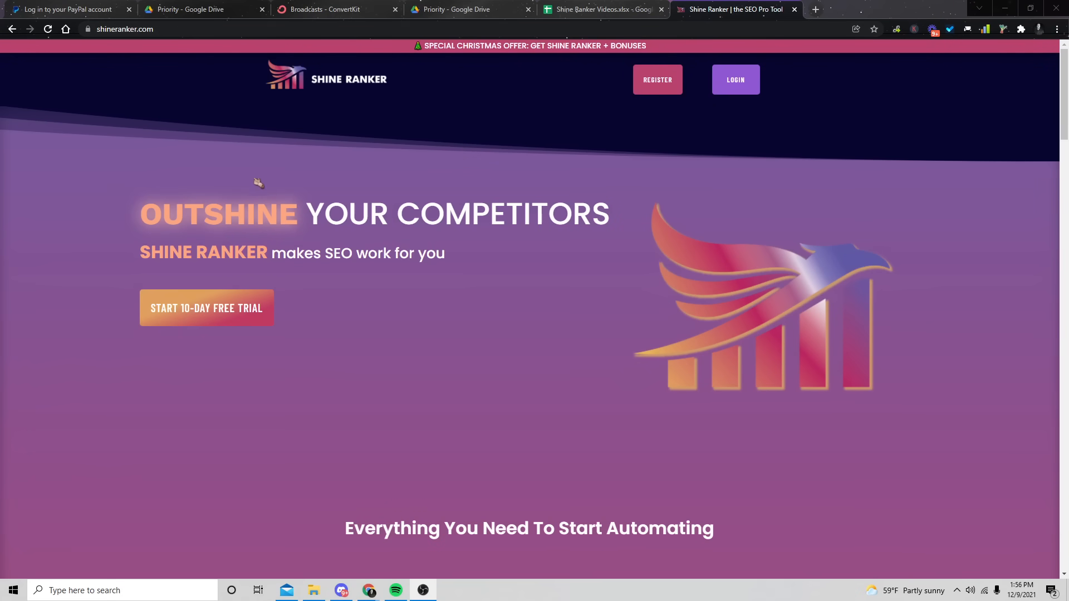
{"action": "mouse_move", "coordinate": [245, 318]}
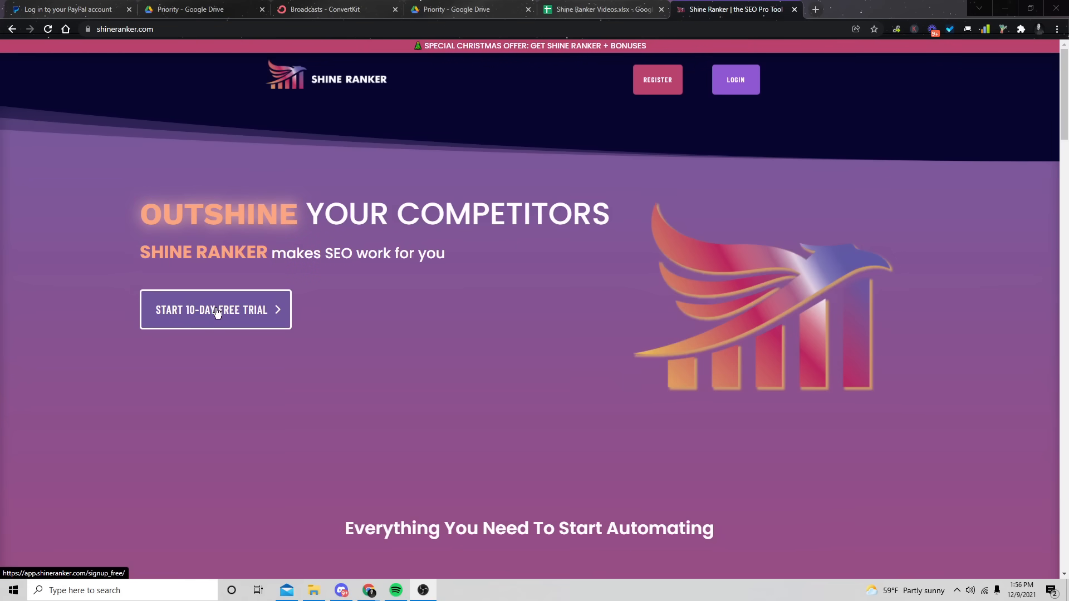
{"action": "mouse_move", "coordinate": [530, 97]}
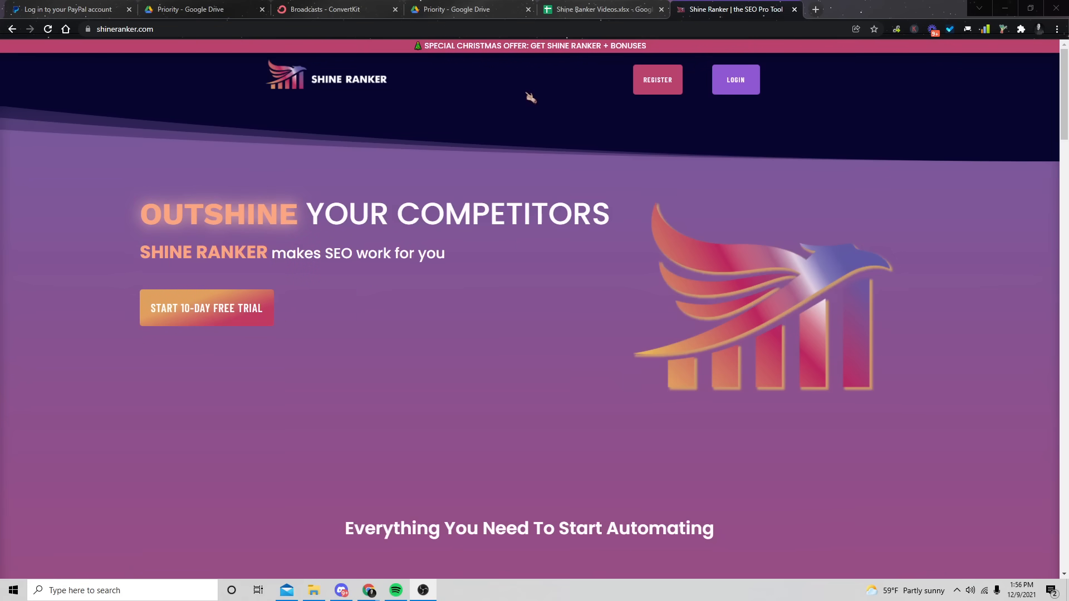
{"action": "mouse_move", "coordinate": [542, 49]}
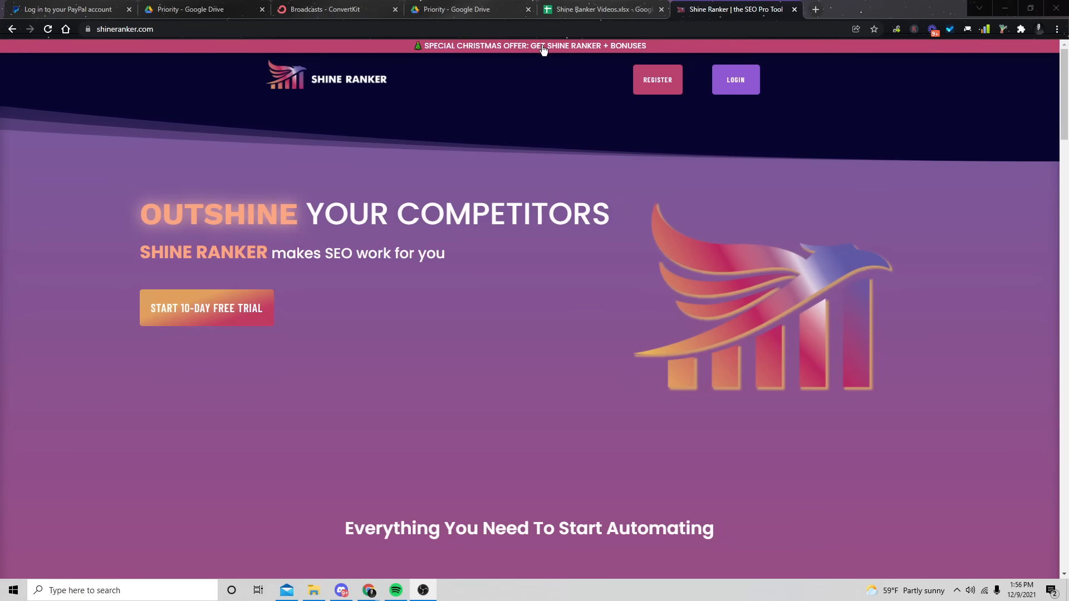
{"action": "mouse_move", "coordinate": [517, 113]}
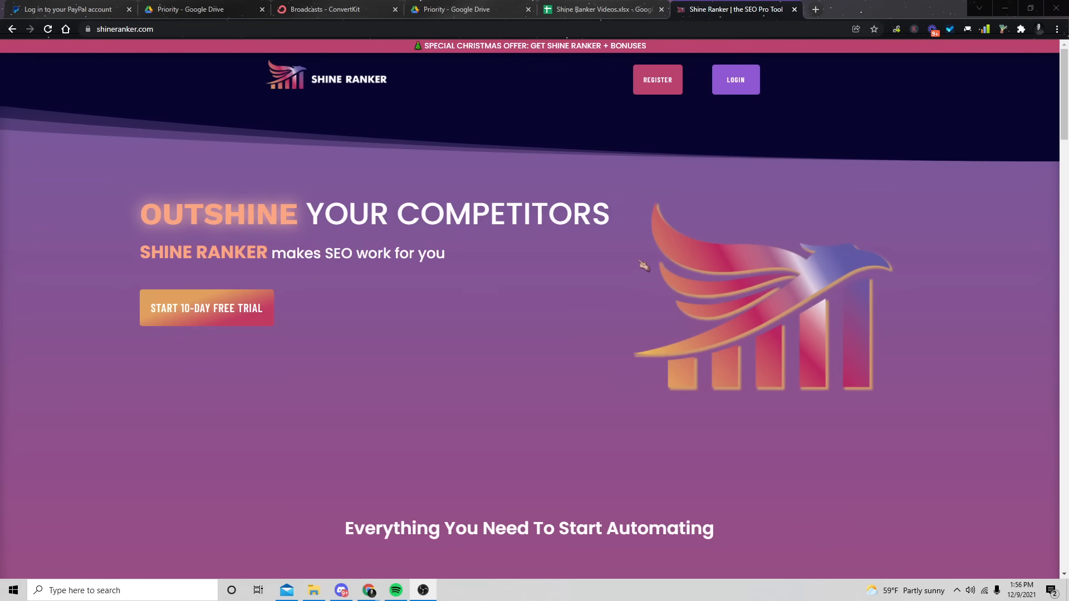
{"action": "mouse_move", "coordinate": [739, 84]}
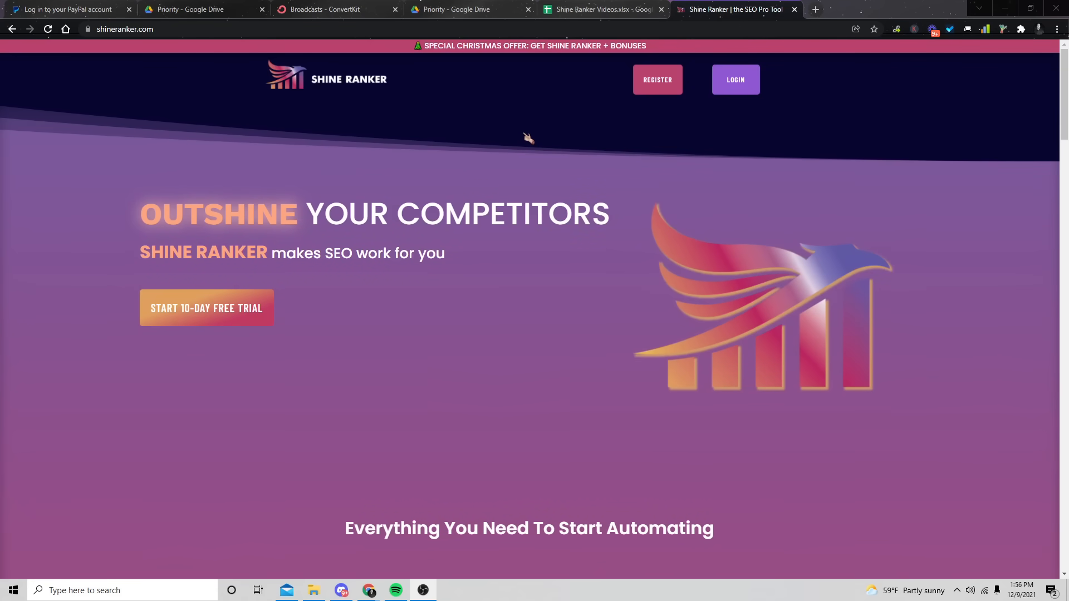
{"action": "mouse_move", "coordinate": [600, 158]}
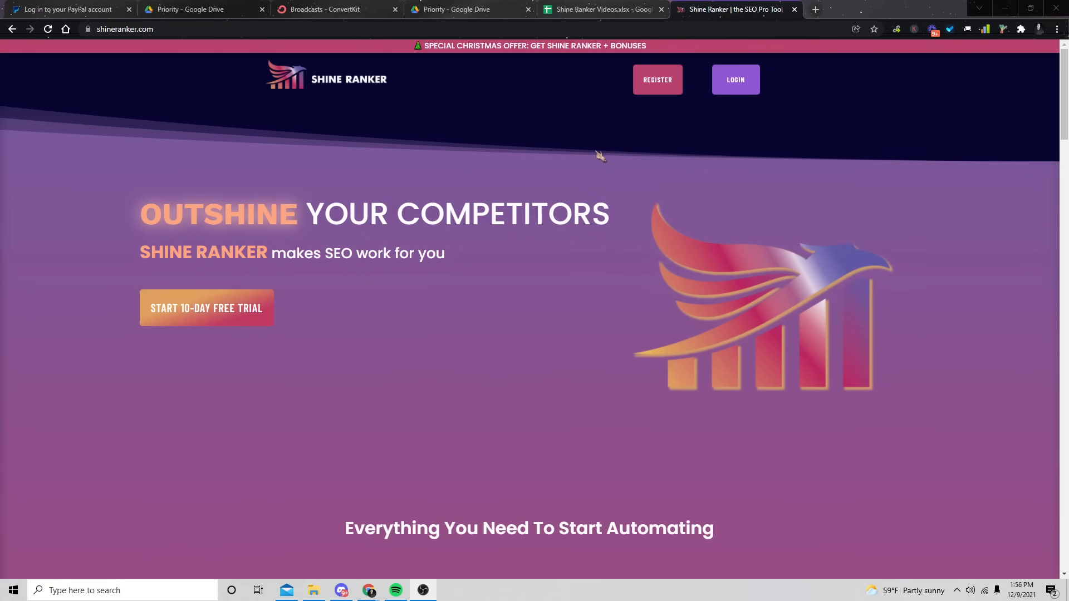
{"action": "mouse_move", "coordinate": [750, 87]}
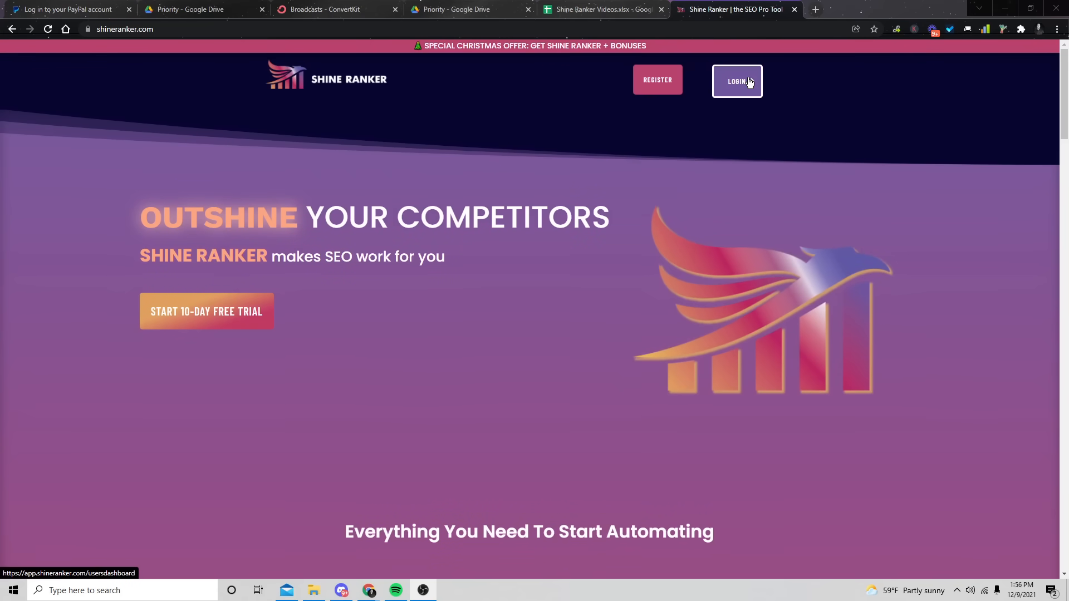
- Log in from the homepage to reach the Example project's empty Keywords Tracker Dashboard
{"action": "left_click", "coordinate": [737, 81]}
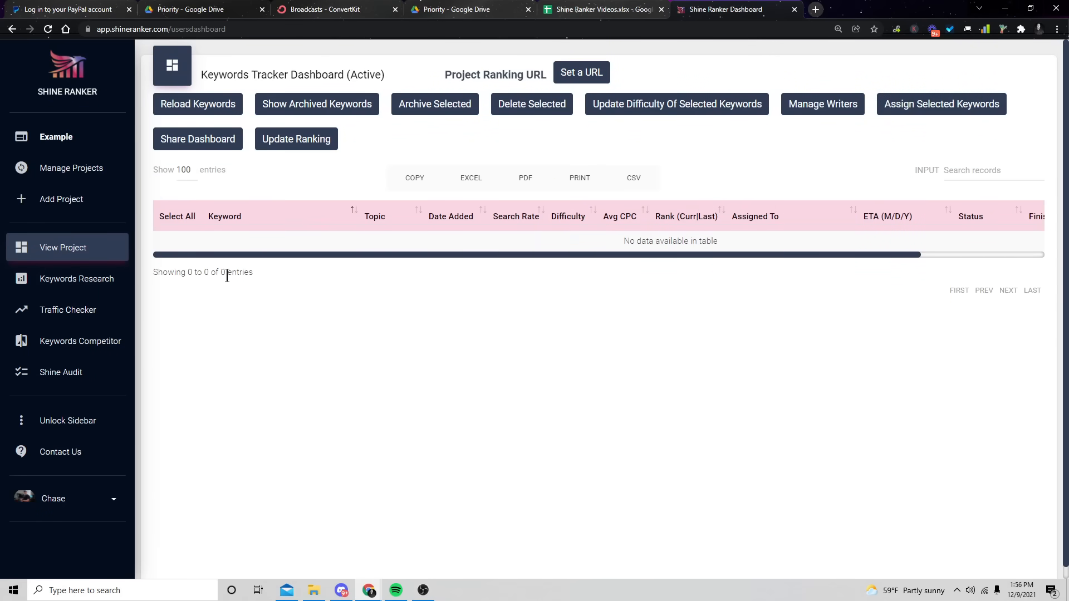
{"action": "mouse_move", "coordinate": [338, 275]}
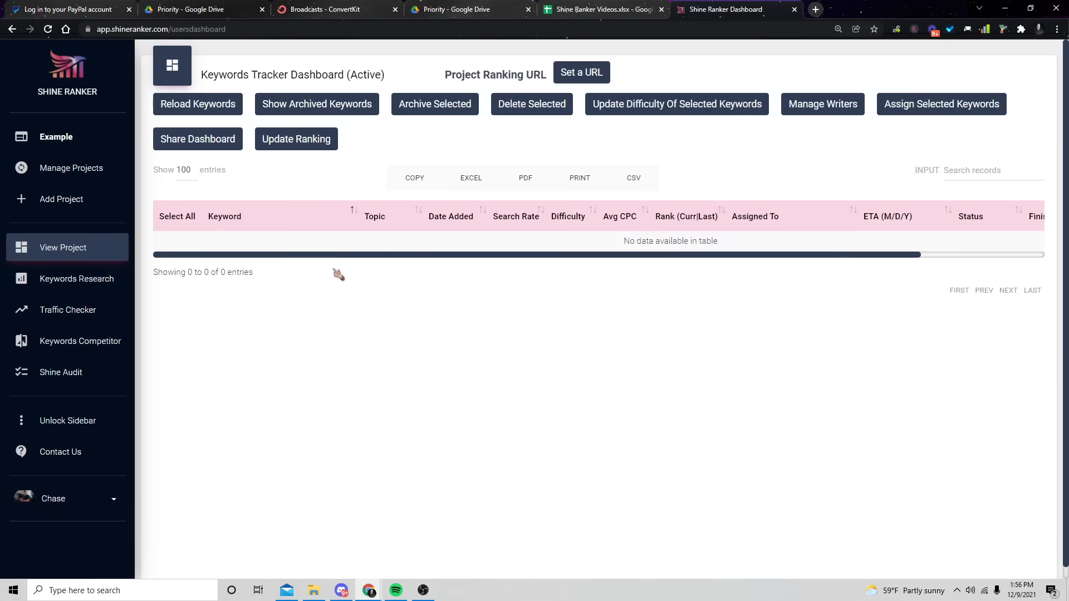
{"action": "mouse_move", "coordinate": [348, 362]}
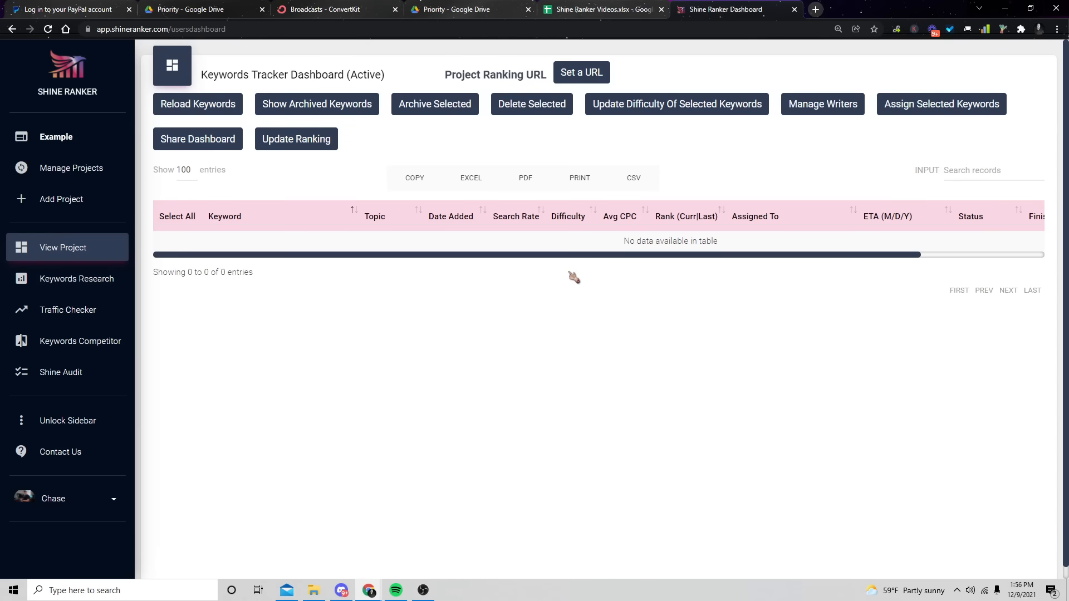
{"action": "mouse_move", "coordinate": [398, 263]}
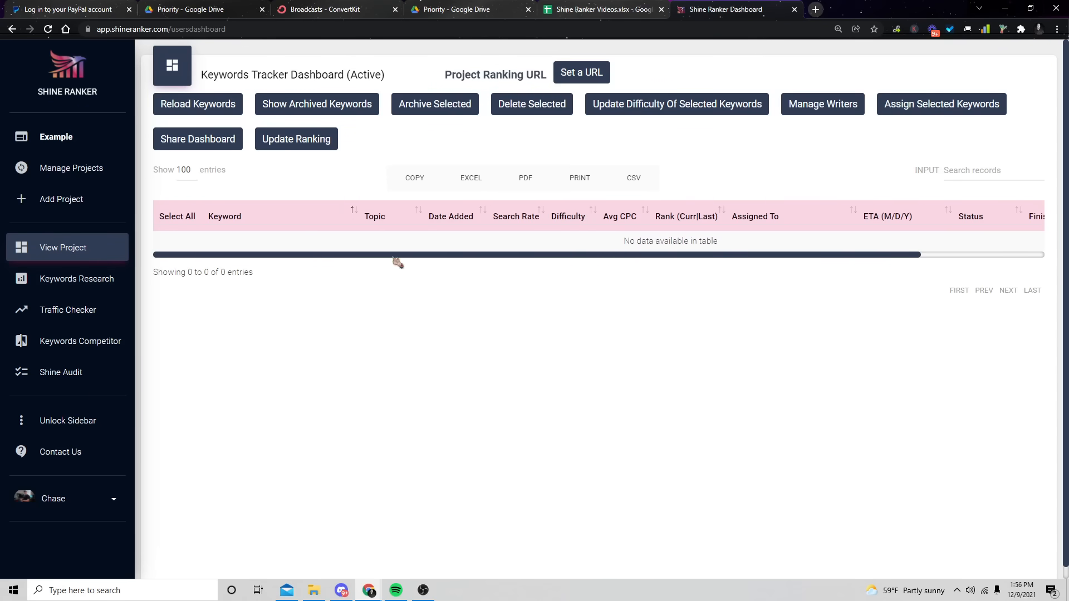
{"action": "mouse_move", "coordinate": [456, 295]}
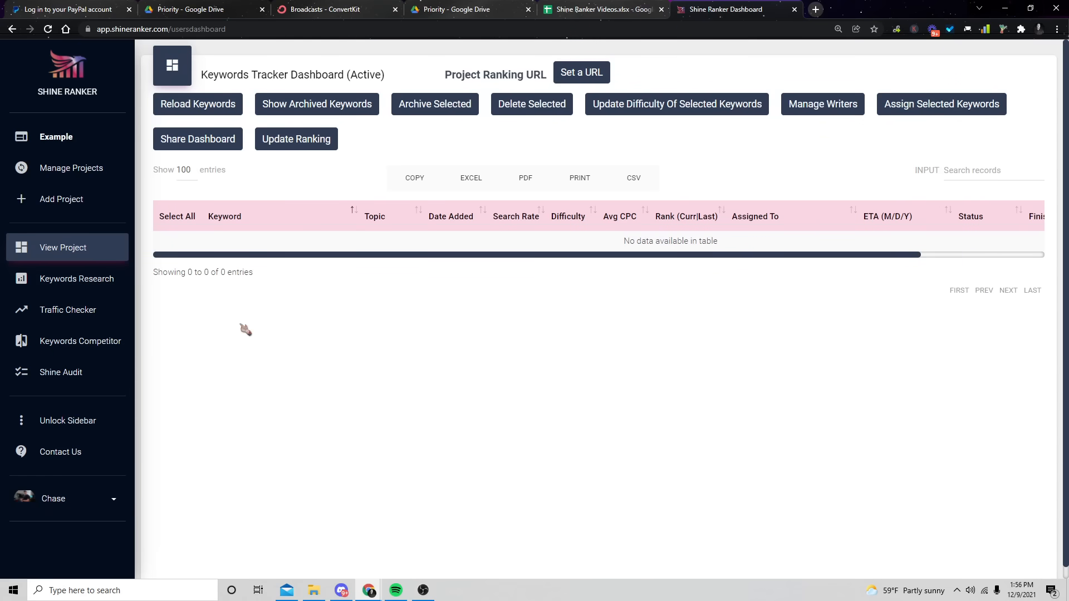
{"action": "mouse_move", "coordinate": [240, 260]}
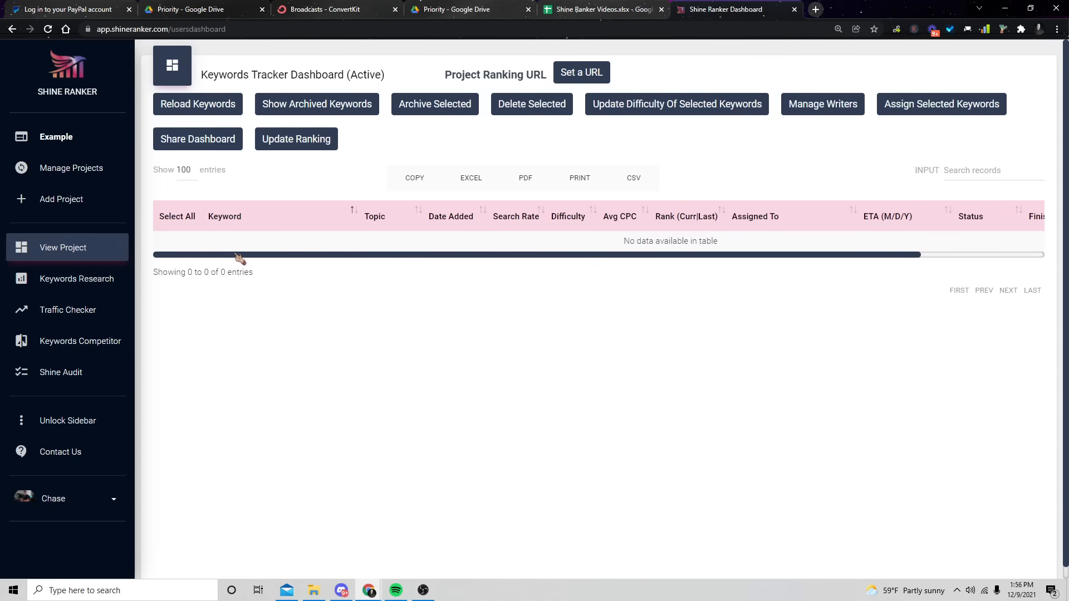
{"action": "mouse_move", "coordinate": [294, 385]}
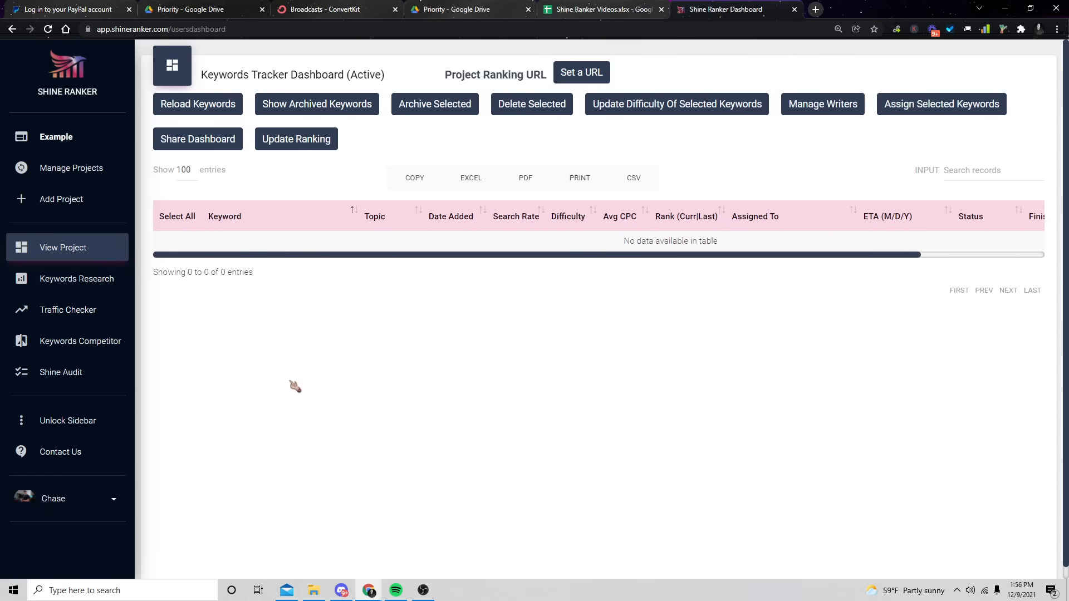
{"action": "mouse_move", "coordinate": [353, 352]}
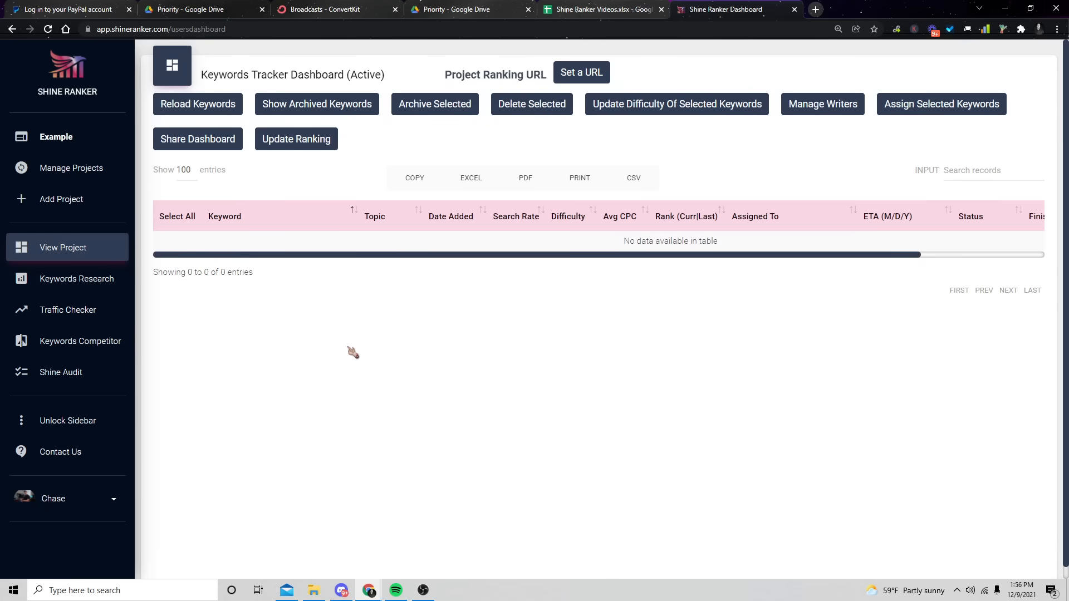
{"action": "mouse_move", "coordinate": [454, 262]}
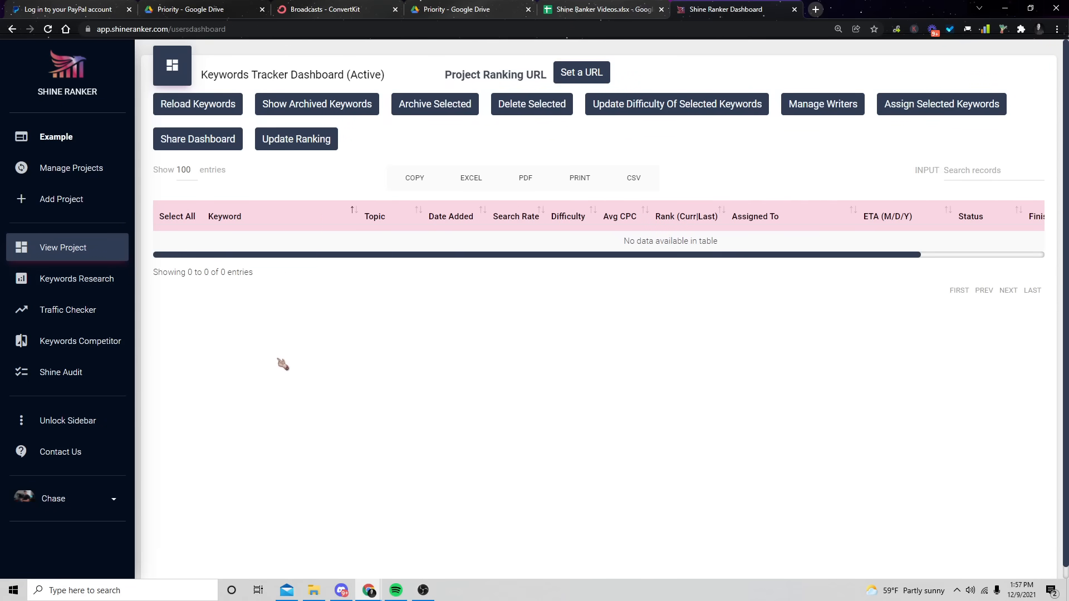
{"action": "mouse_move", "coordinate": [247, 364]}
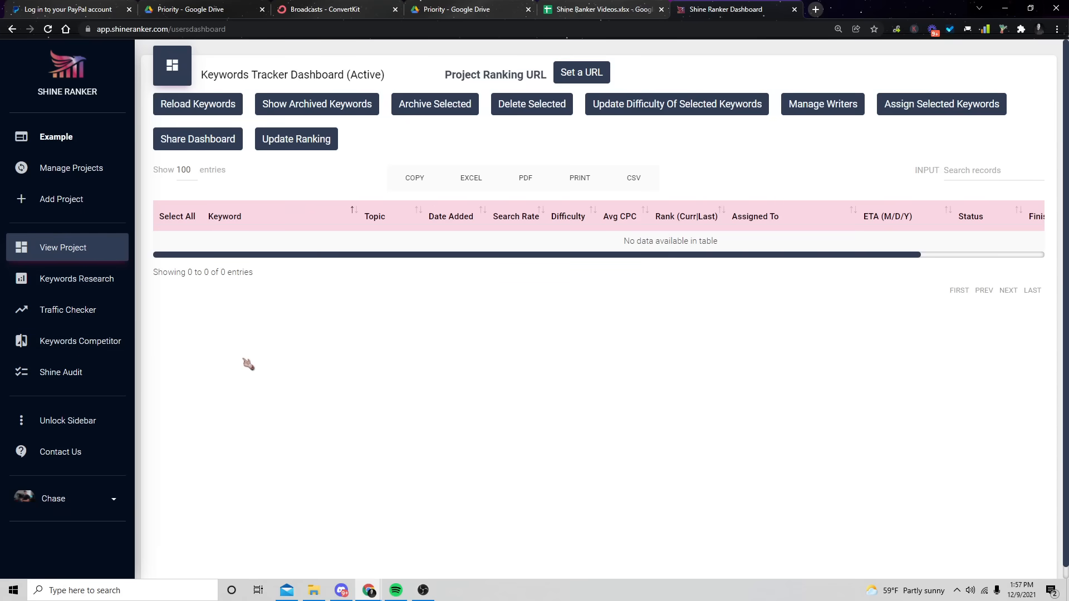
{"action": "mouse_move", "coordinate": [679, 336]}
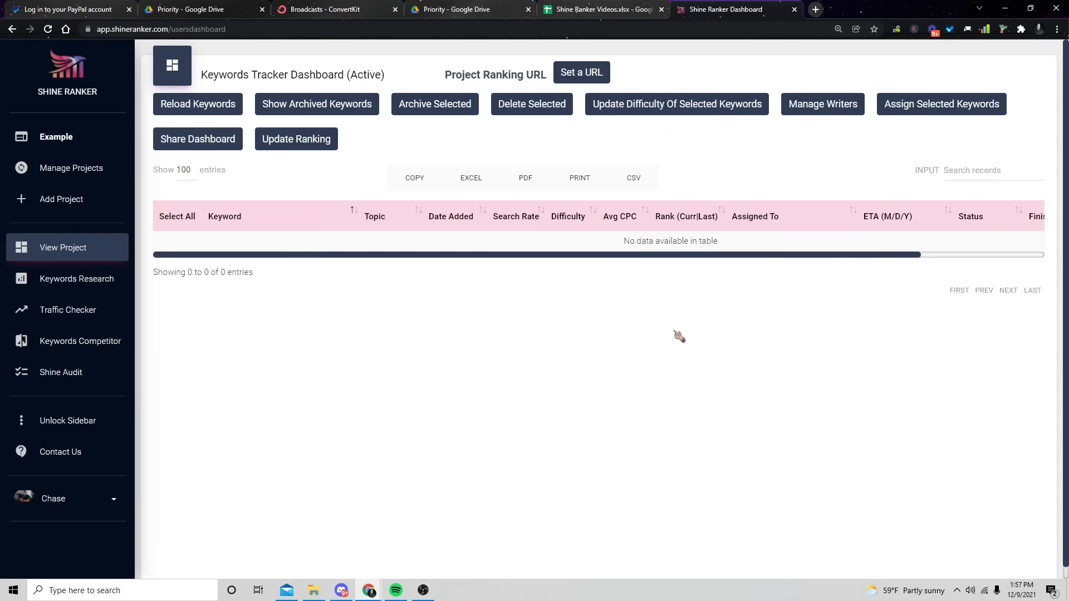
- Open Keywords Research and set the target location to United States
{"action": "left_click", "coordinate": [76, 279]}
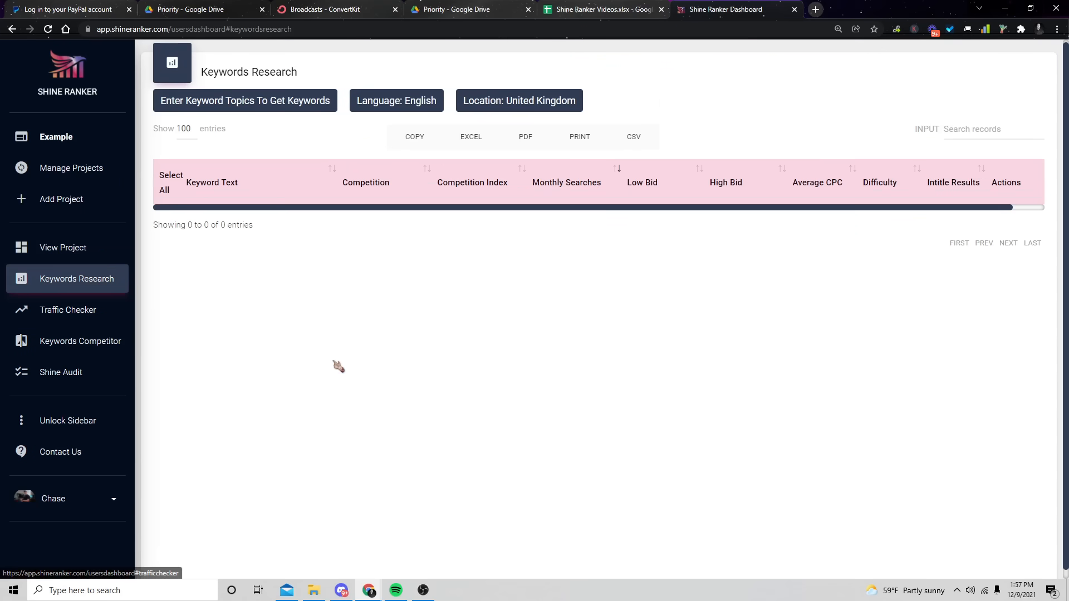
{"action": "mouse_move", "coordinate": [298, 257]}
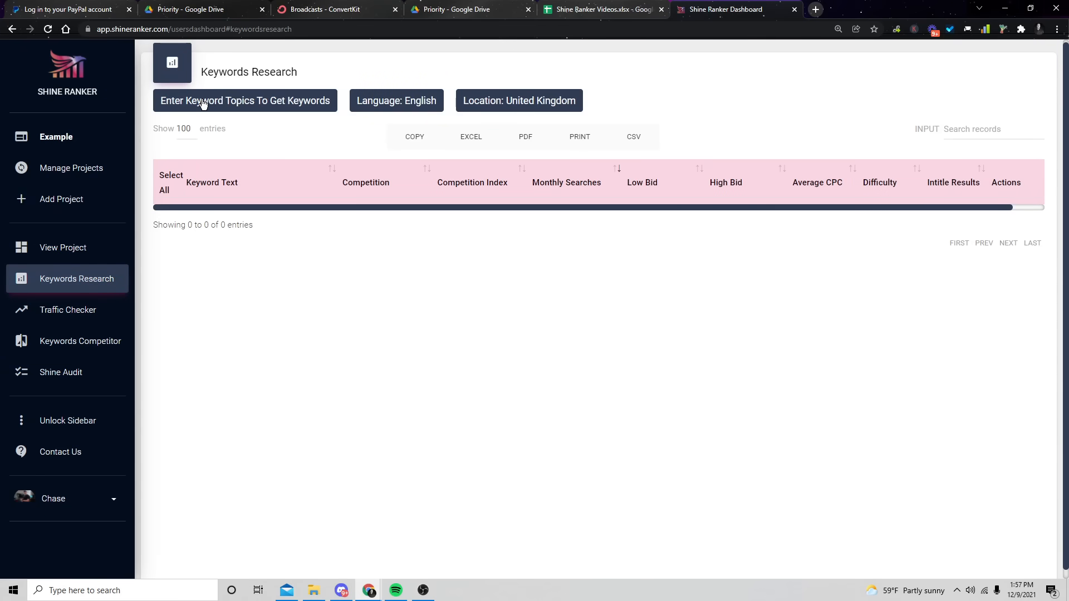
{"action": "left_click", "coordinate": [245, 101]}
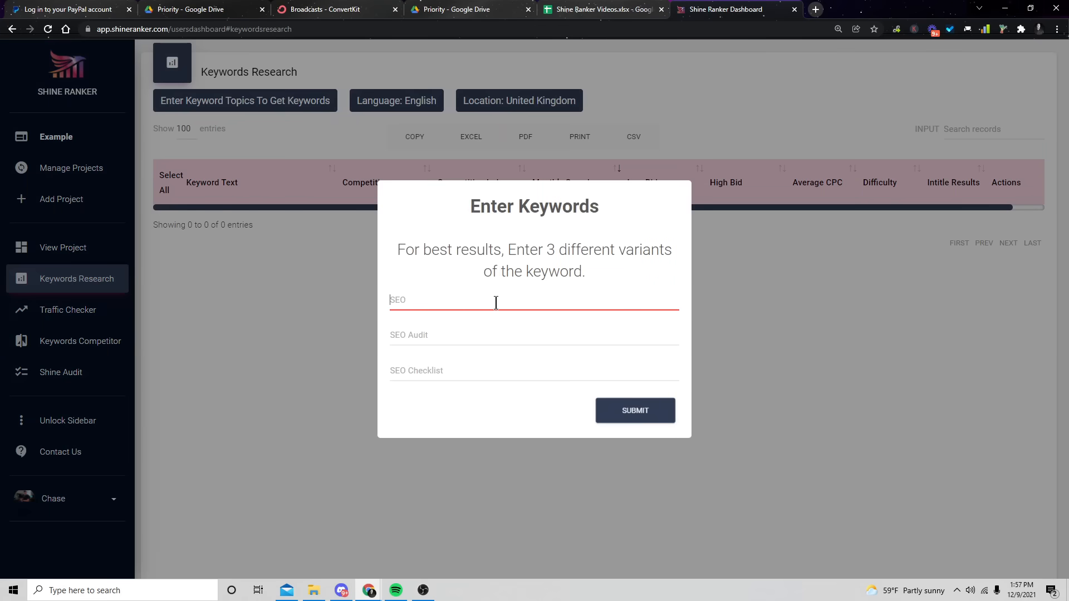
{"action": "left_click", "coordinate": [519, 101]}
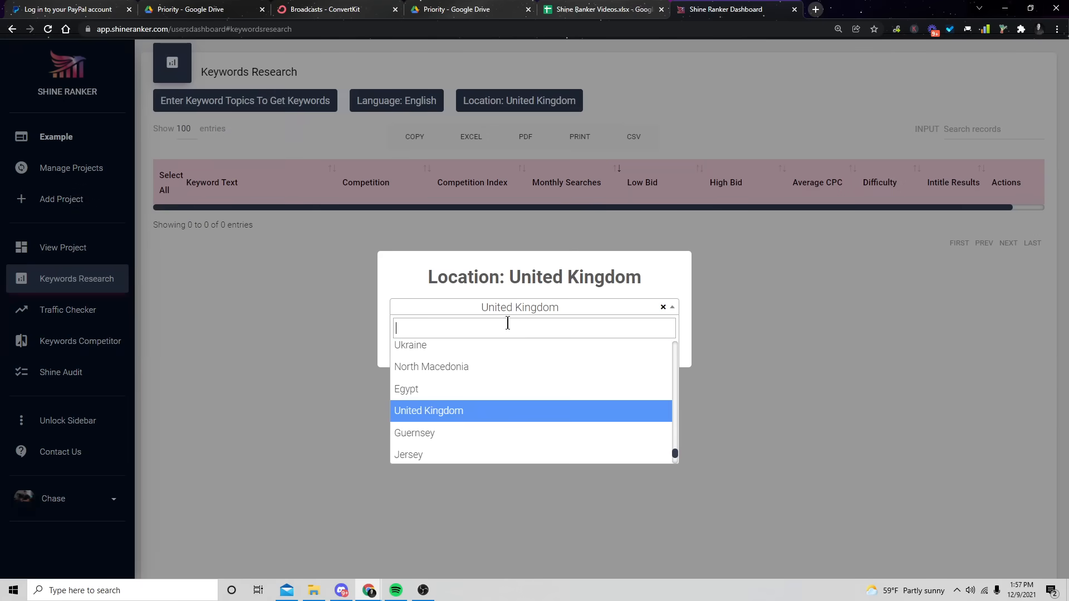
{"action": "type", "text": "un"}
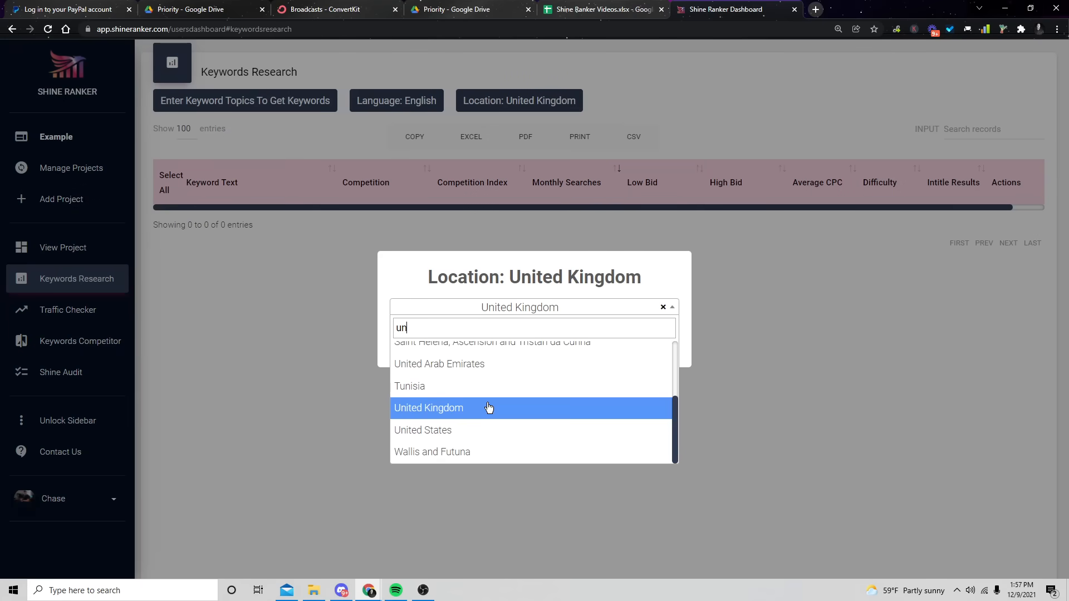
{"action": "left_click", "coordinate": [423, 429]}
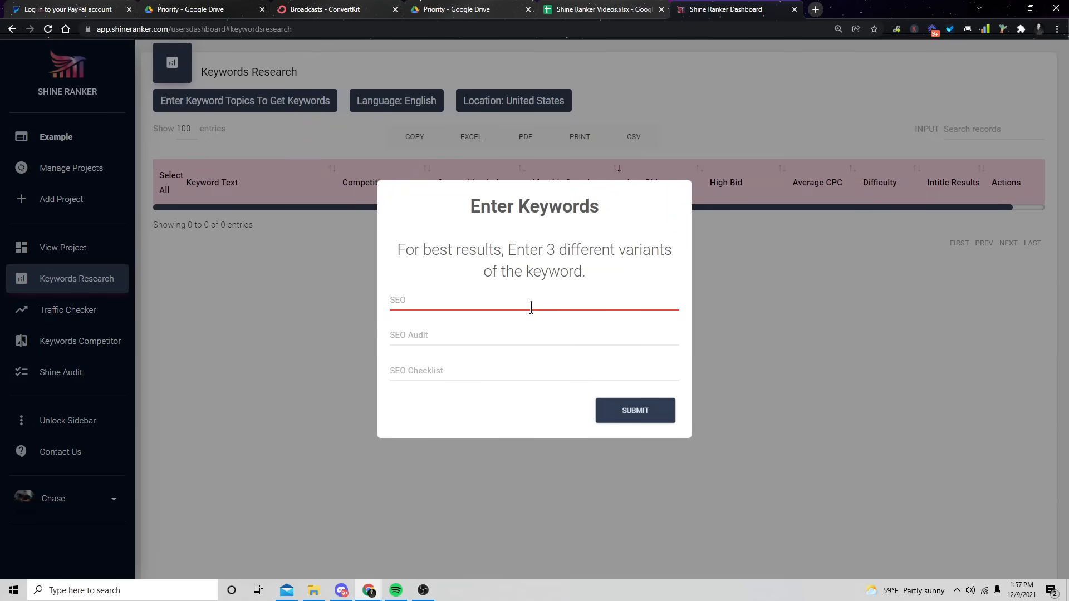
- Submit keyword topics 'los angeles', 'car repair' and 'chiropractor', yielding 301 keyword ideas
{"action": "left_click", "coordinate": [635, 410]}
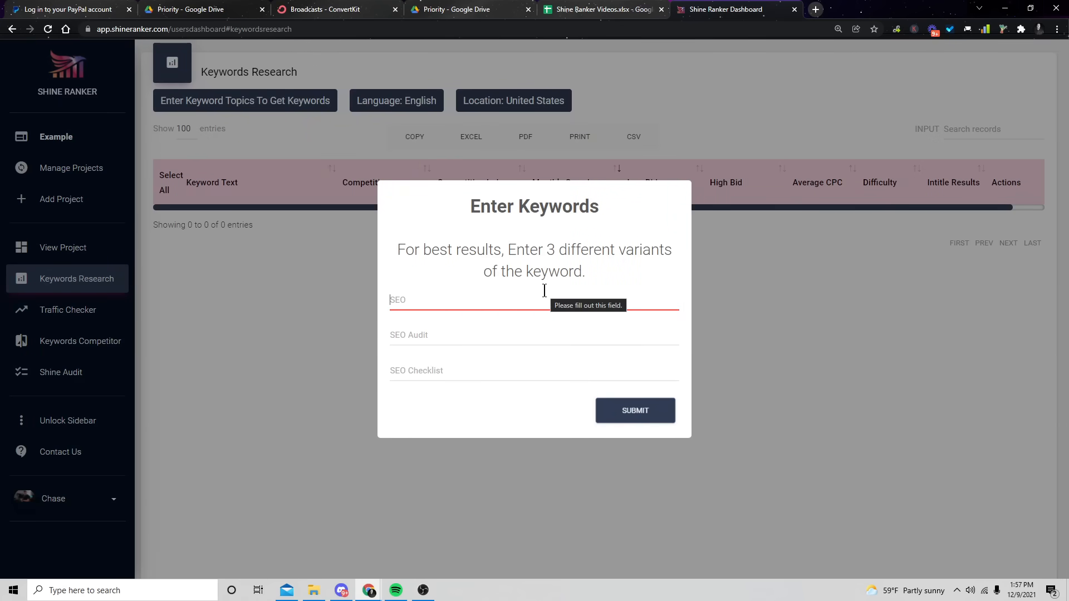
{"action": "mouse_move", "coordinate": [507, 301]}
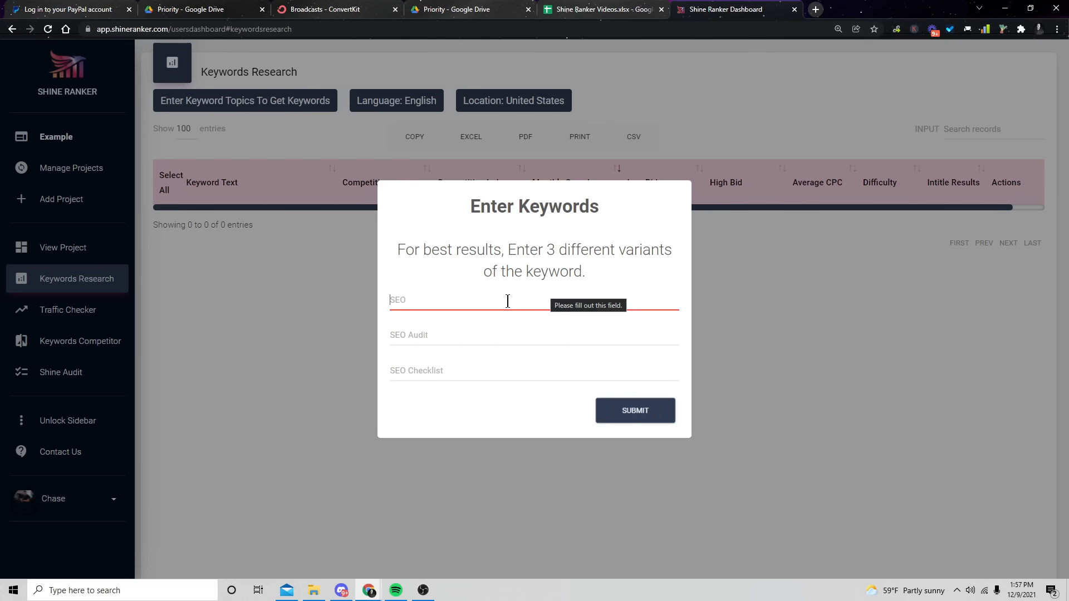
{"action": "mouse_move", "coordinate": [521, 333]}
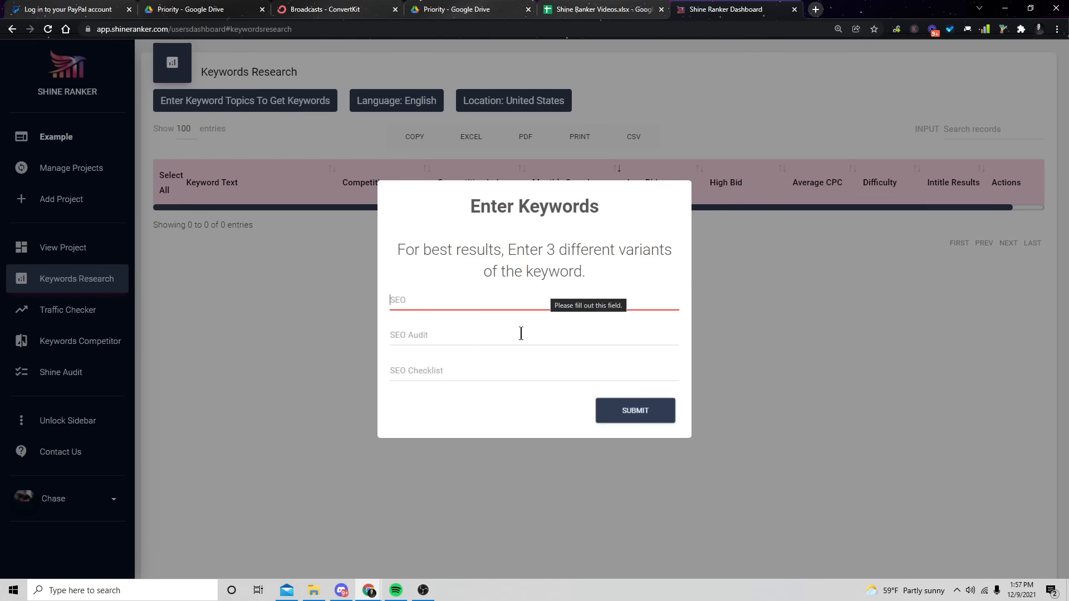
{"action": "mouse_move", "coordinate": [449, 296]}
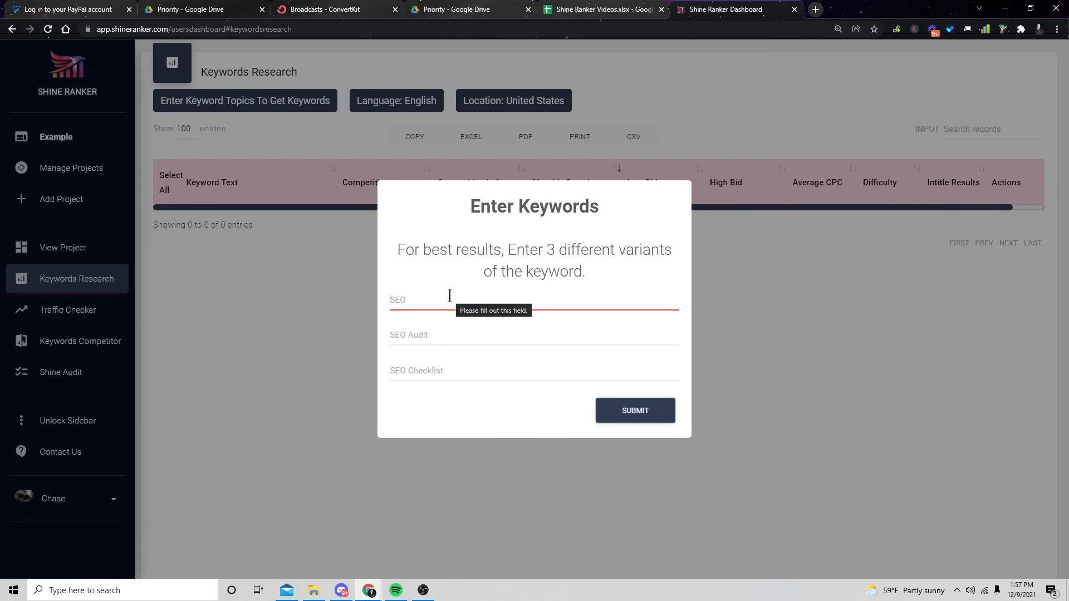
{"action": "type", "text": "los angeles"}
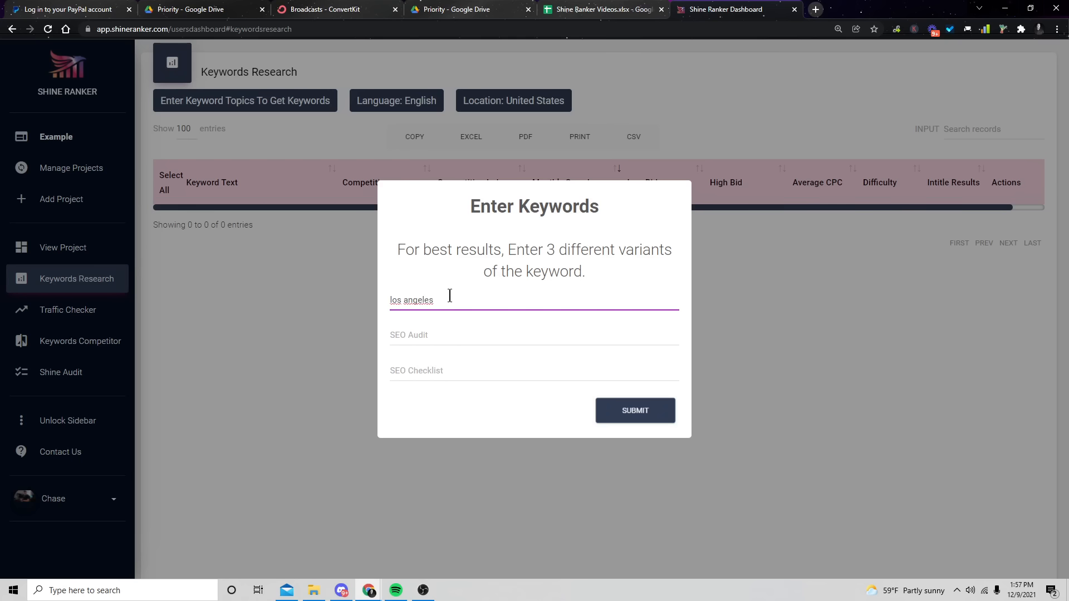
{"action": "type", "text": "car repair"}
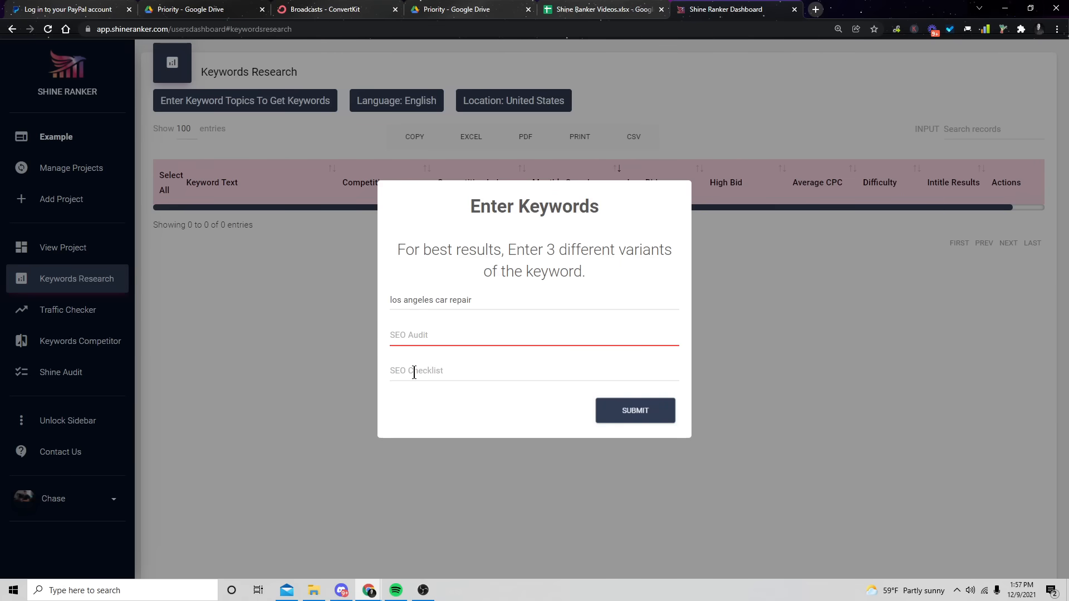
{"action": "type", "text": "chiropractors los angeles"}
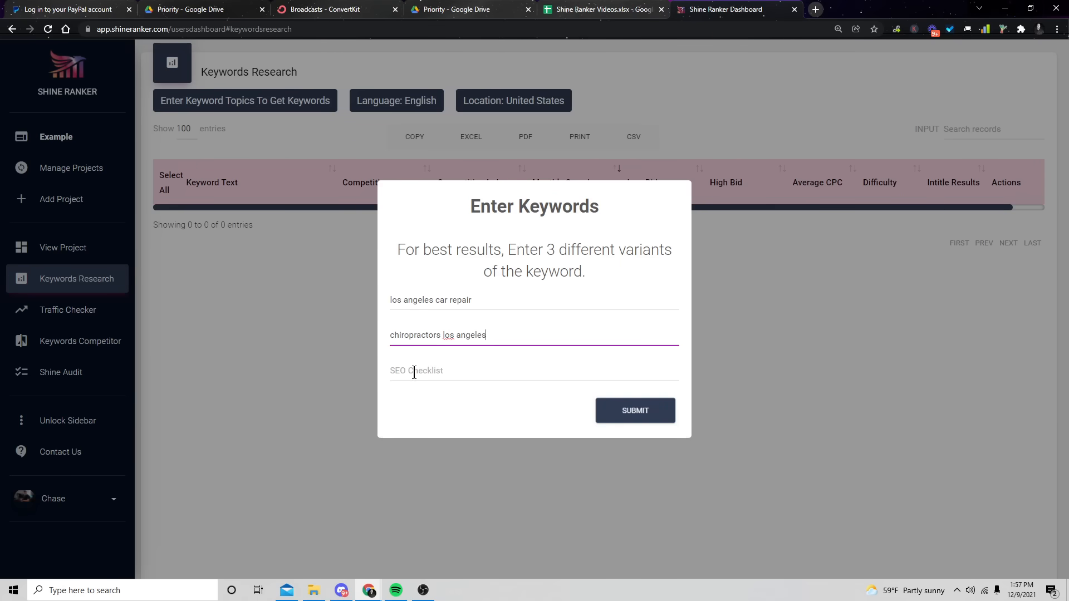
{"action": "left_click", "coordinate": [634, 411]}
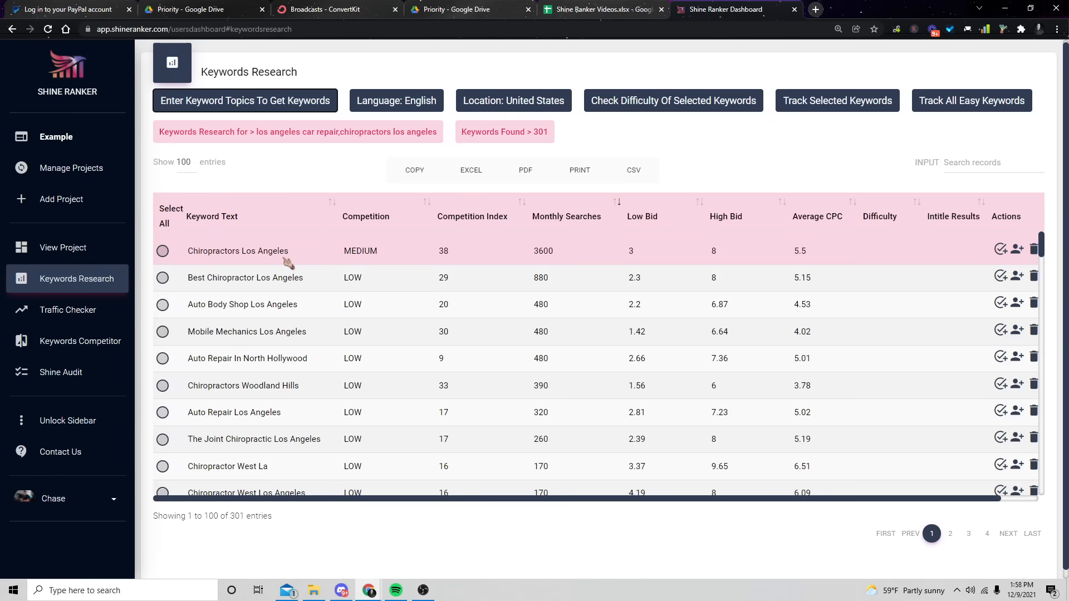
- Check difficulty for all selected keywords, then copy 'Best Chiropractor Los Angeles'
{"action": "left_click", "coordinate": [171, 216]}
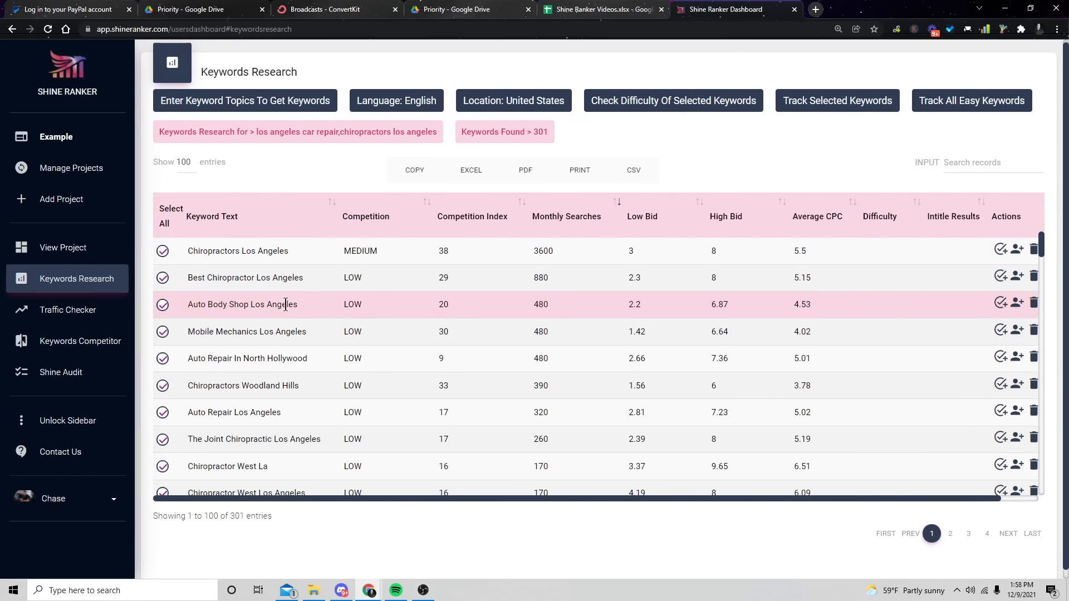
{"action": "mouse_move", "coordinate": [164, 216]}
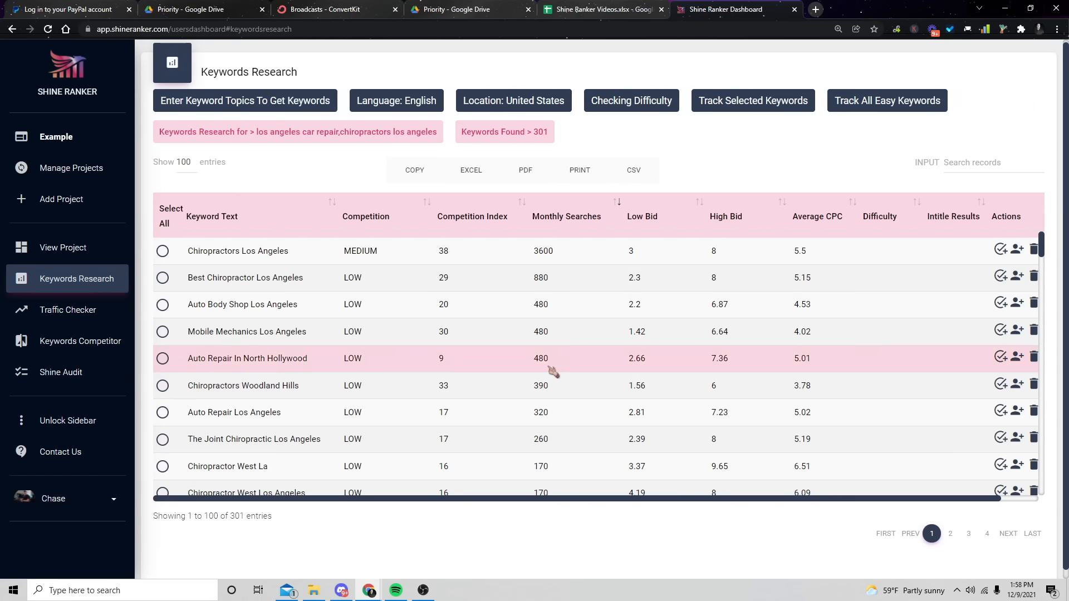
{"action": "mouse_move", "coordinate": [347, 389]}
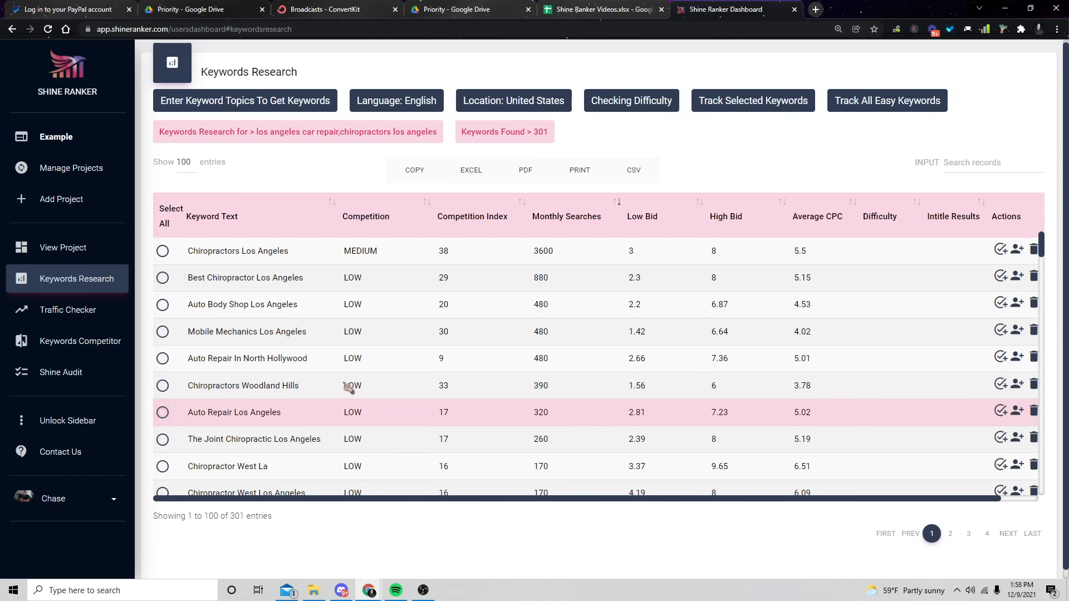
{"action": "left_click", "coordinate": [632, 100]}
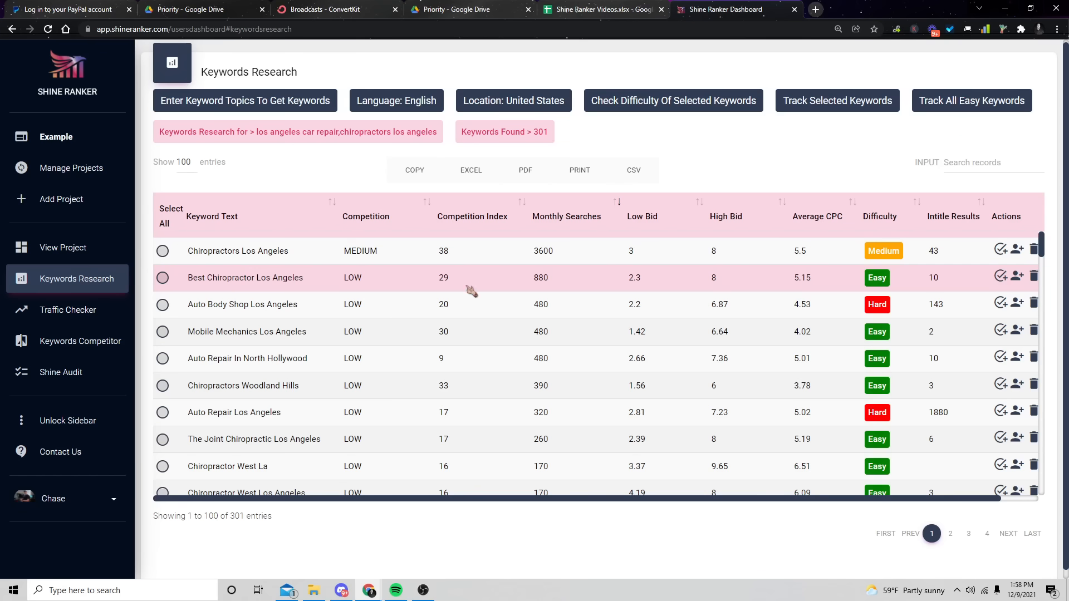
{"action": "mouse_move", "coordinate": [296, 290]}
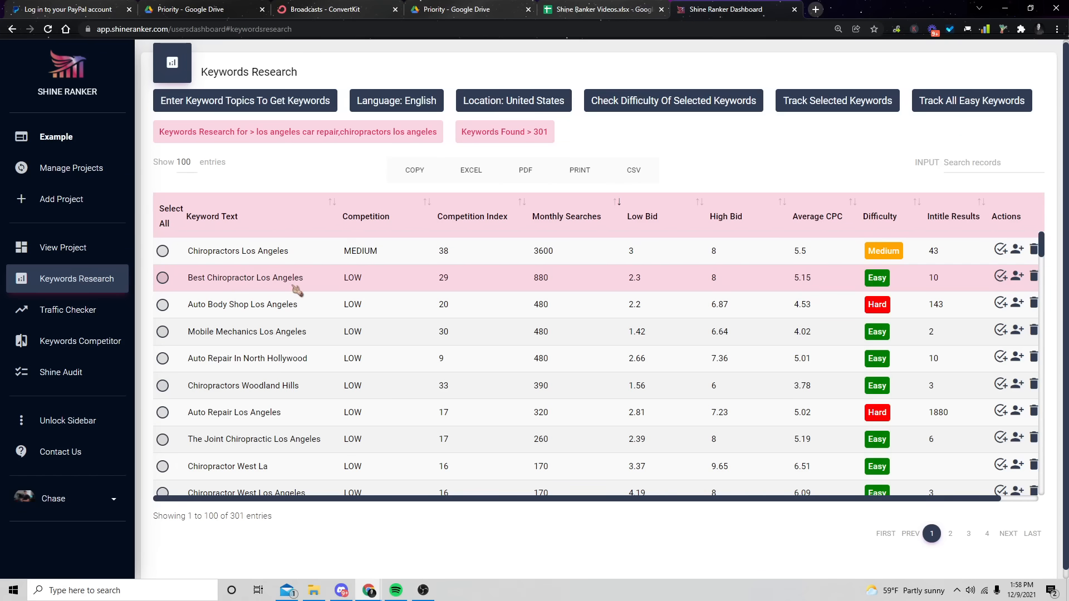
{"action": "mouse_move", "coordinate": [288, 293]}
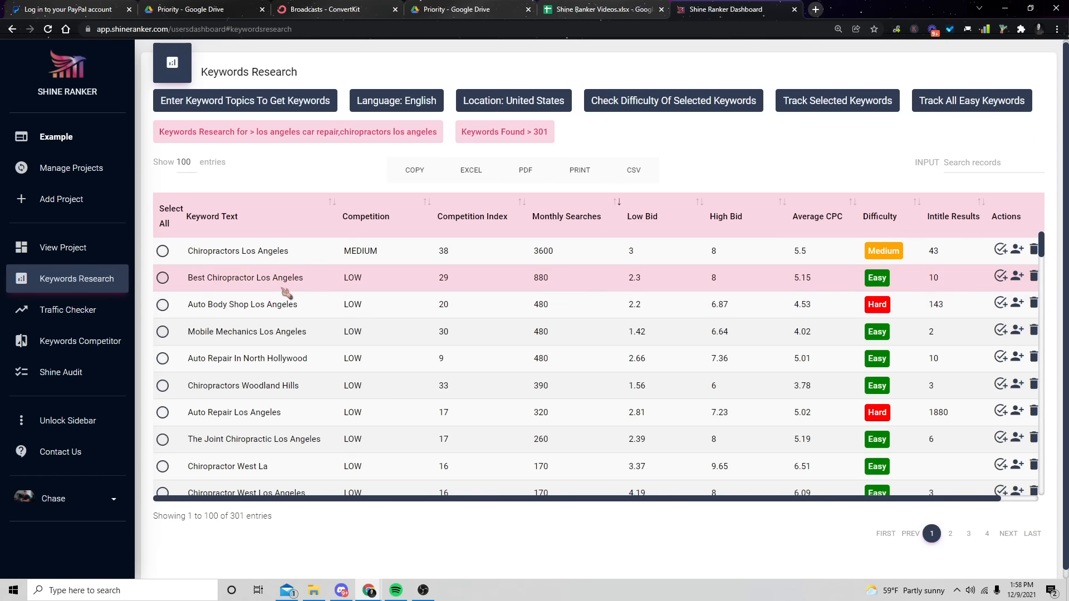
{"action": "double_click", "coordinate": [245, 278]}
{"action": "type", "text": "best"}
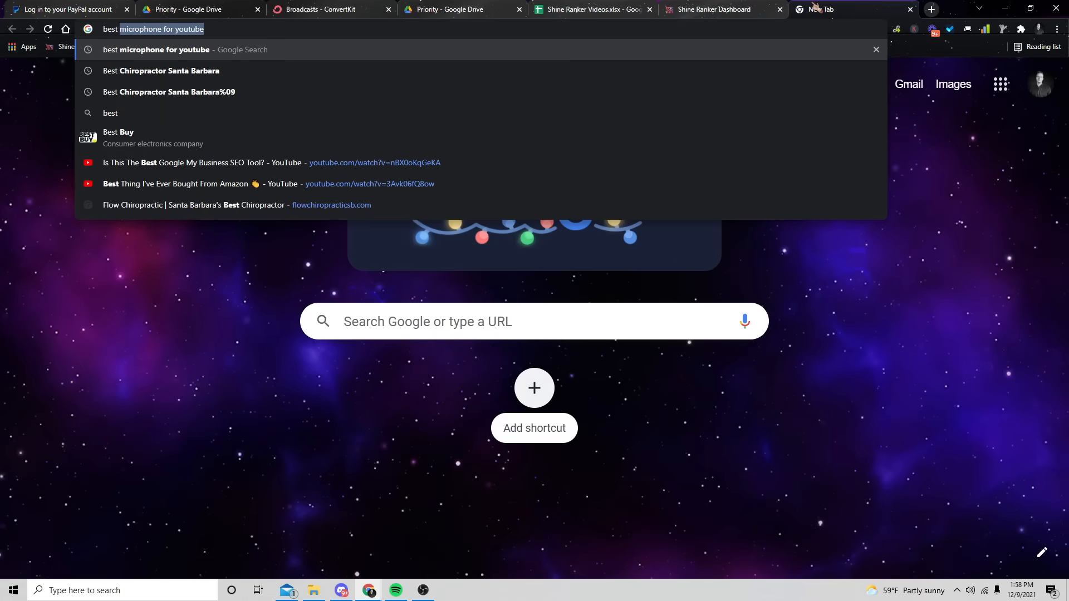
- Search Google for 'best chiropractor los angeles' and scroll down to the drstevenbecker.com listing
{"action": "left_click", "coordinate": [160, 71]}
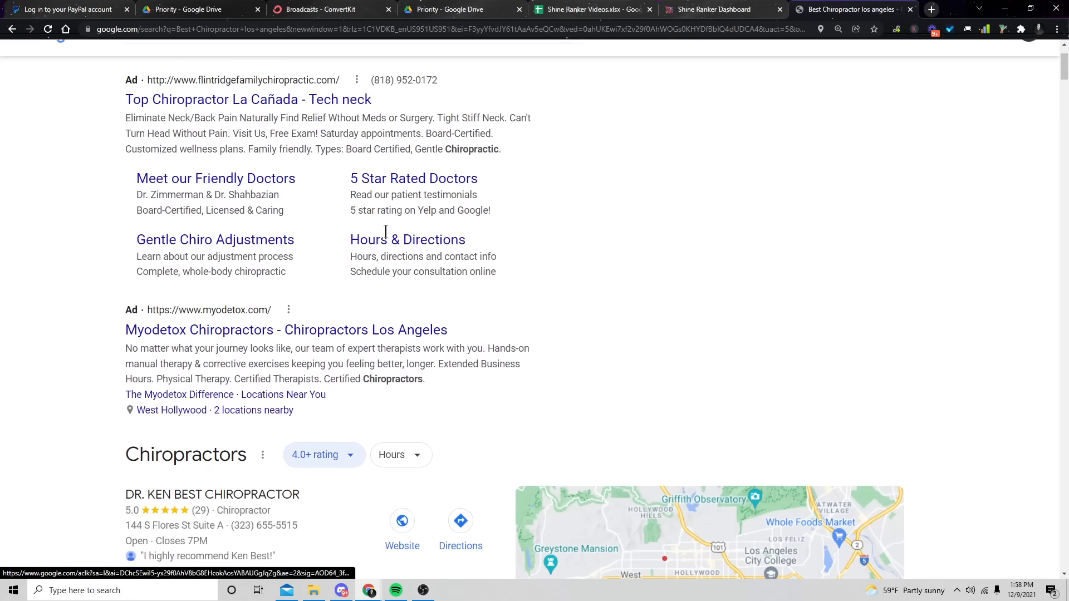
{"action": "scroll", "scroll_direction": "down", "scroll_amount": 3}
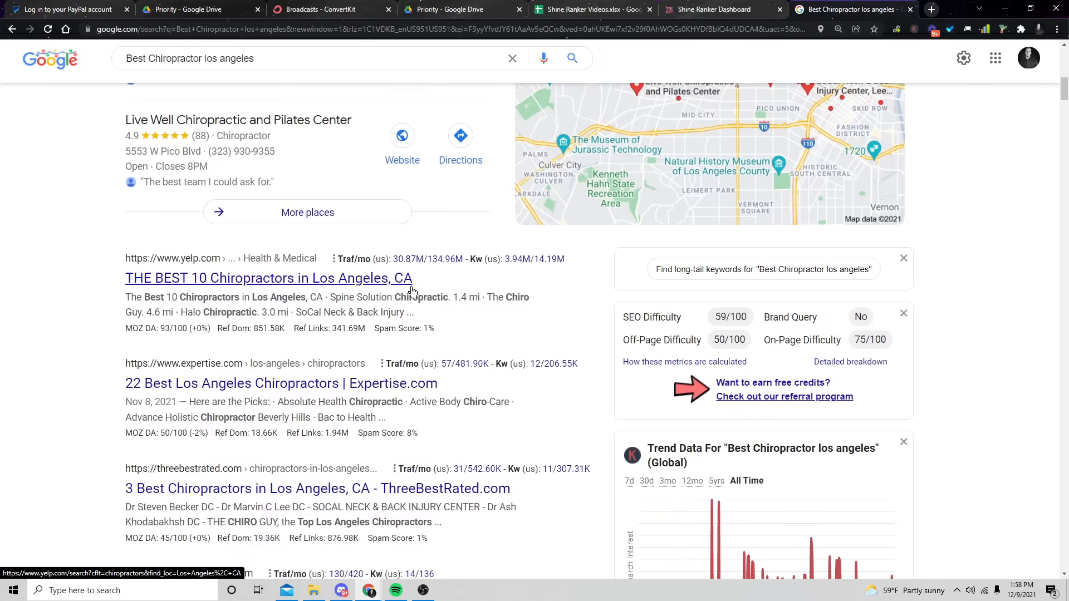
{"action": "scroll", "scroll_direction": "down", "scroll_amount": 3}
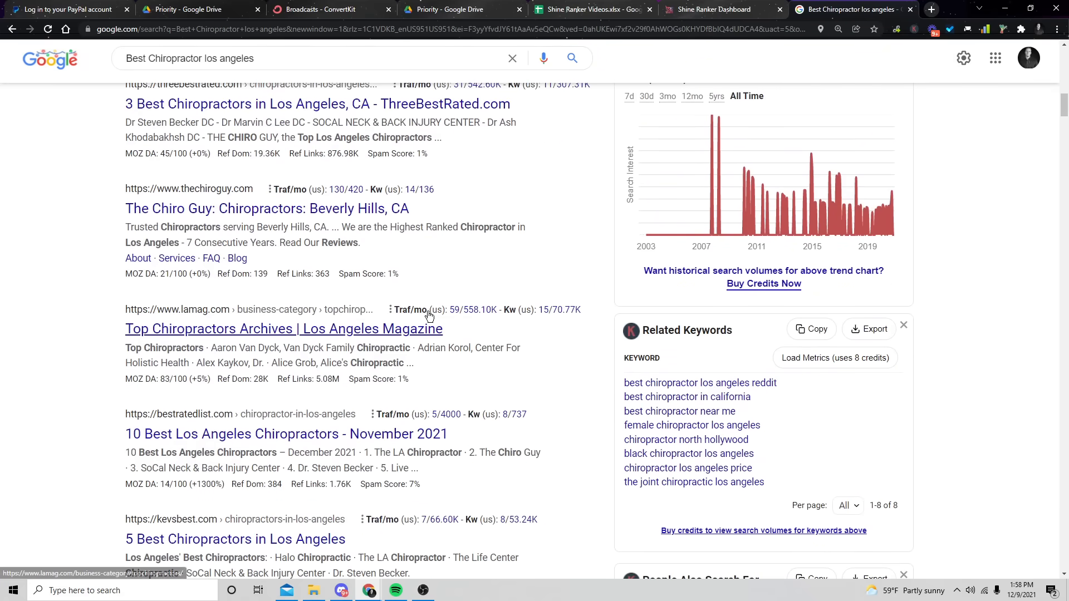
{"action": "scroll", "scroll_direction": "down", "scroll_amount": 3}
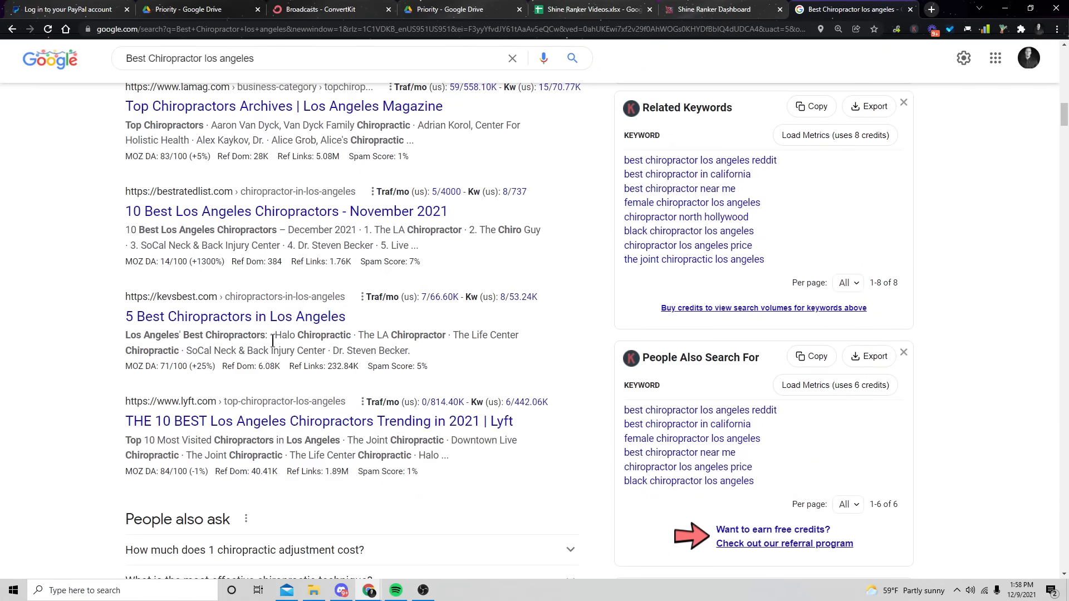
{"action": "scroll", "scroll_direction": "down", "scroll_amount": 3}
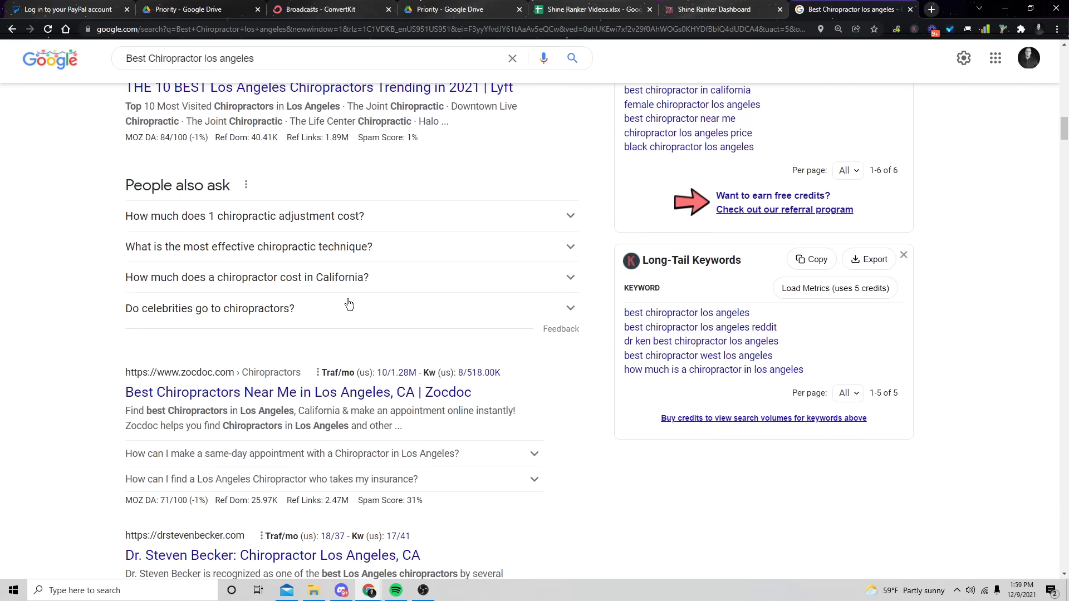
{"action": "scroll", "scroll_direction": "down", "scroll_amount": 3}
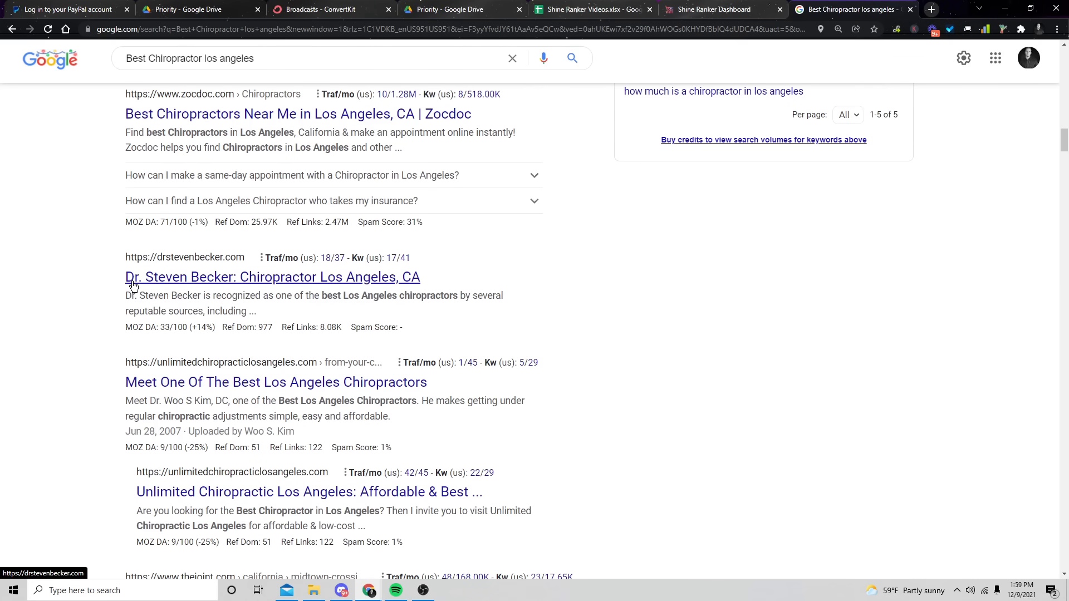
- Open drstevenbecker.com from the results and enter its URL into Shine Audit
{"action": "left_click", "coordinate": [272, 277]}
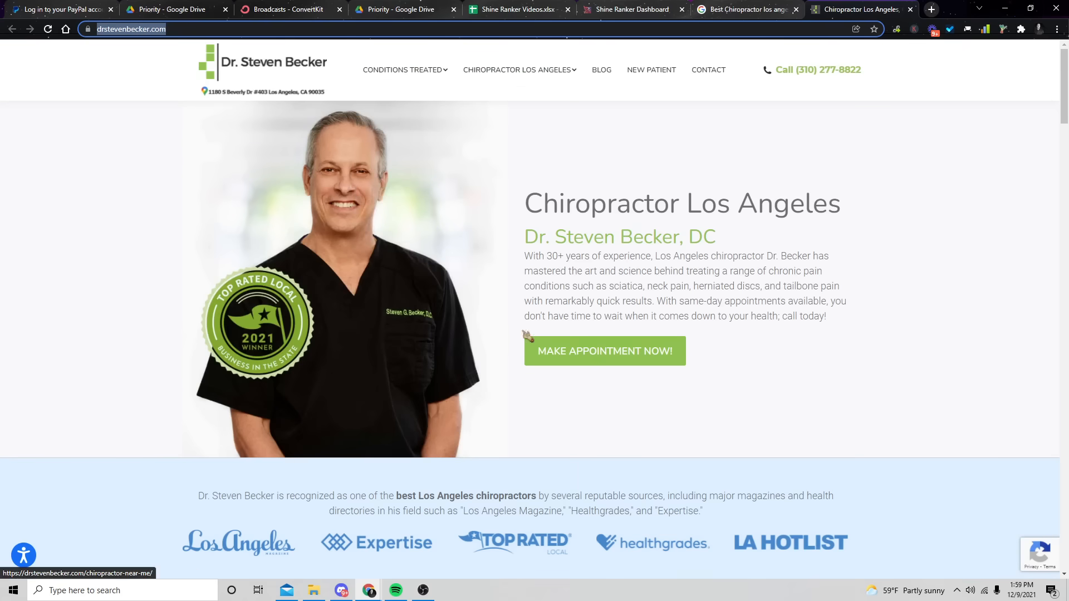
{"action": "scroll", "scroll_direction": "down", "scroll_amount": 3}
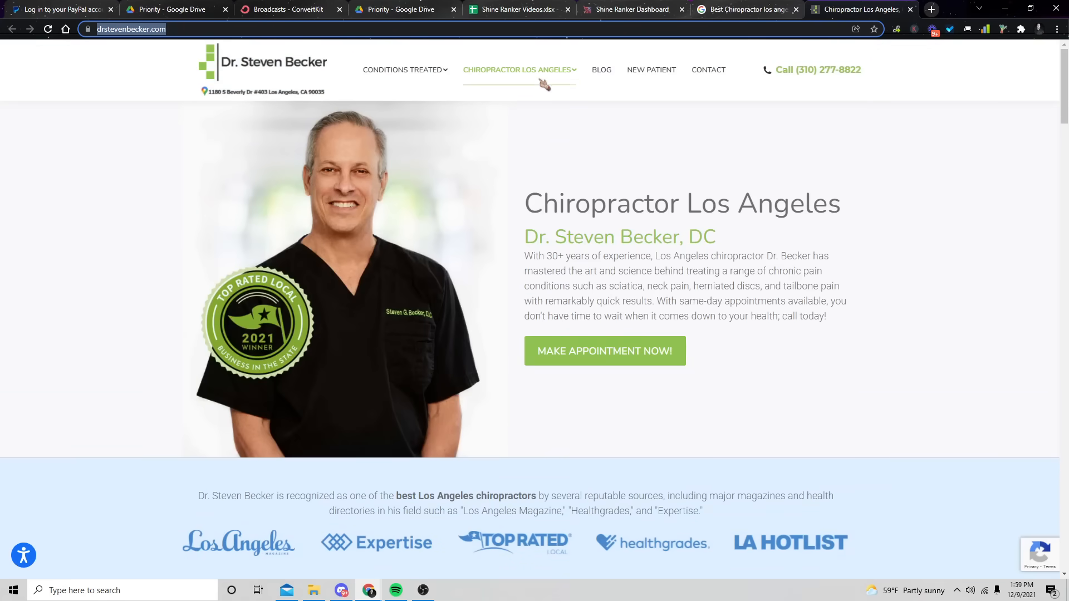
{"action": "mouse_move", "coordinate": [639, 80]}
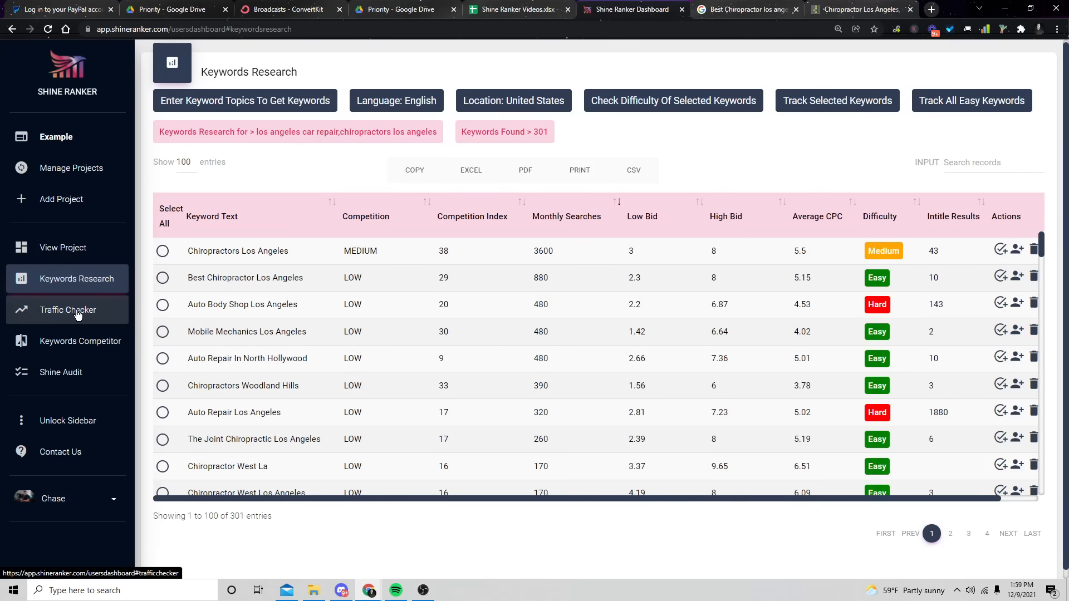
{"action": "mouse_move", "coordinate": [72, 376]}
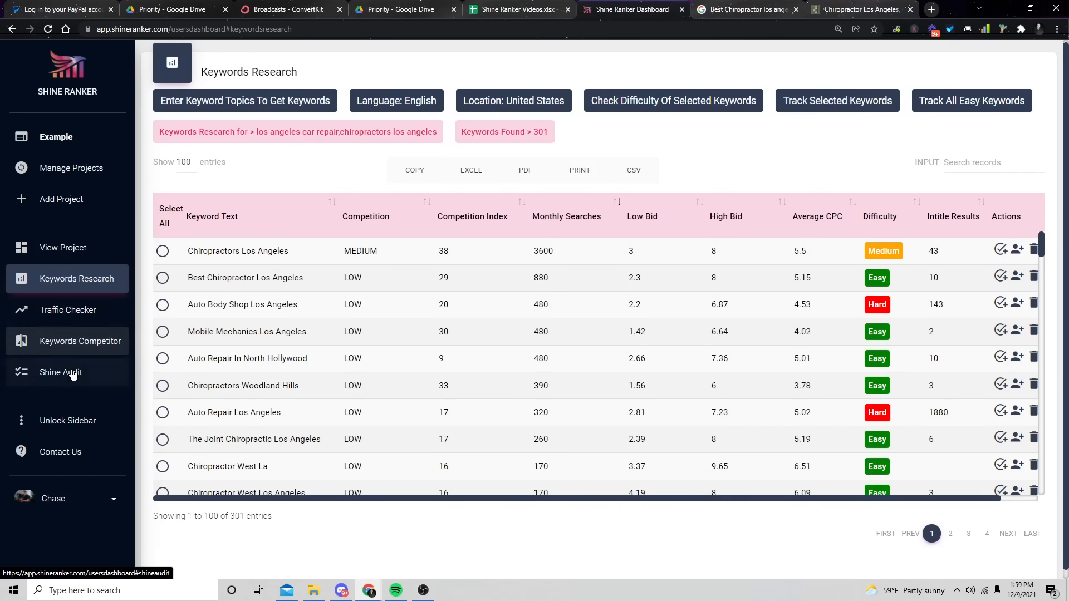
{"action": "left_click", "coordinate": [61, 372]}
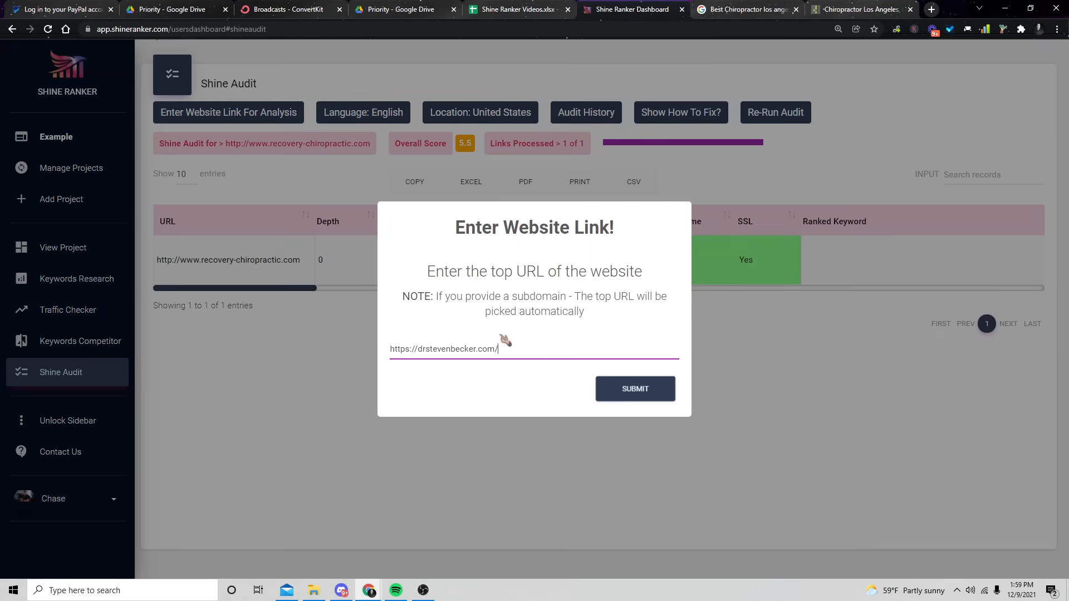
- Start the drstevenbecker.com audit and page forward through the audited pages
{"action": "left_click", "coordinate": [635, 388]}
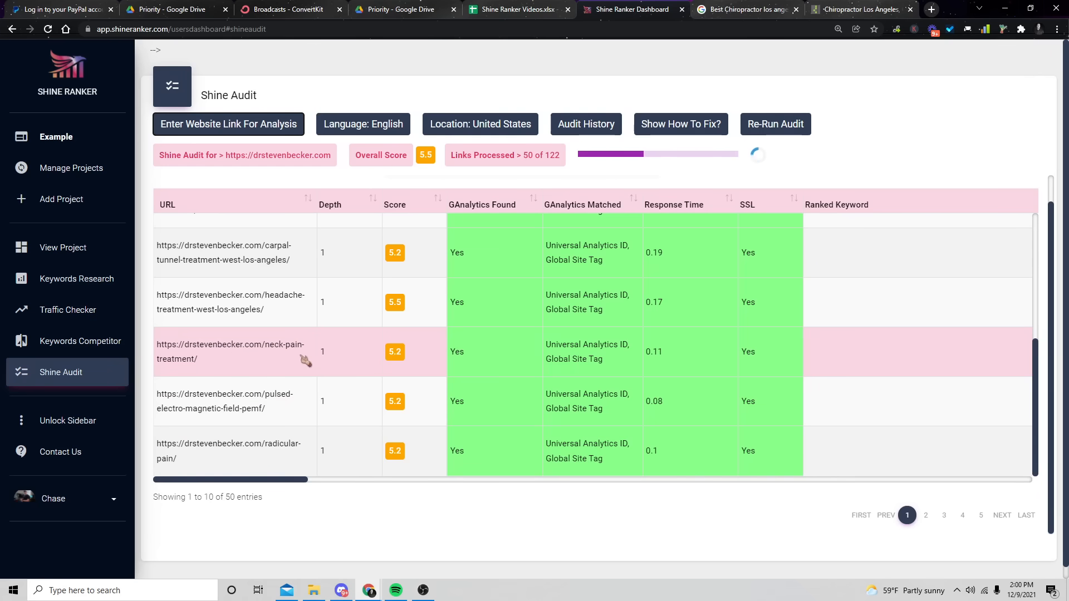
{"action": "left_click", "coordinate": [926, 514]}
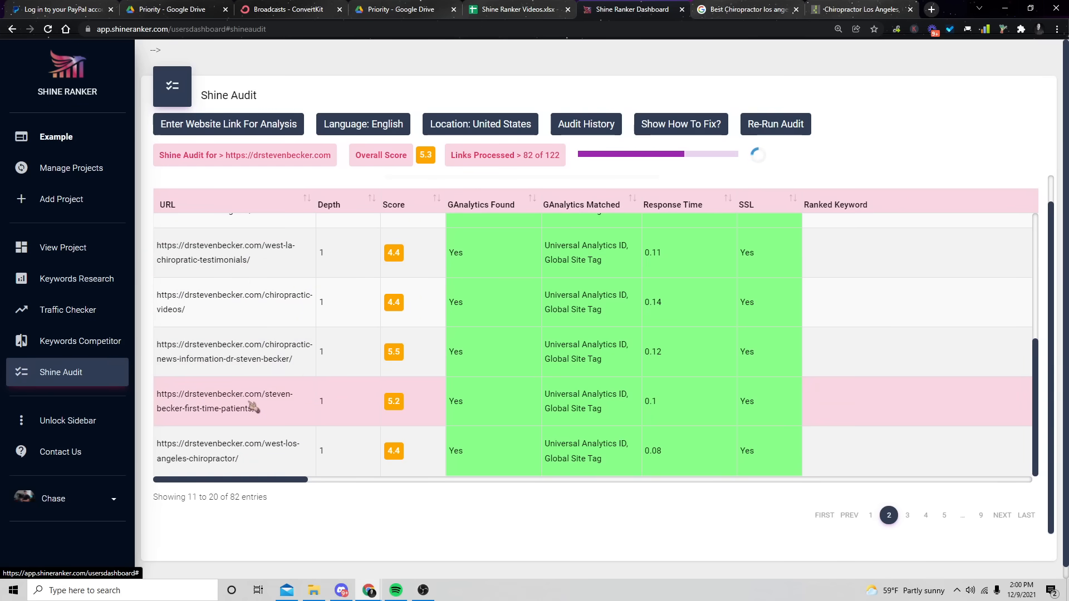
{"action": "mouse_move", "coordinate": [189, 410]}
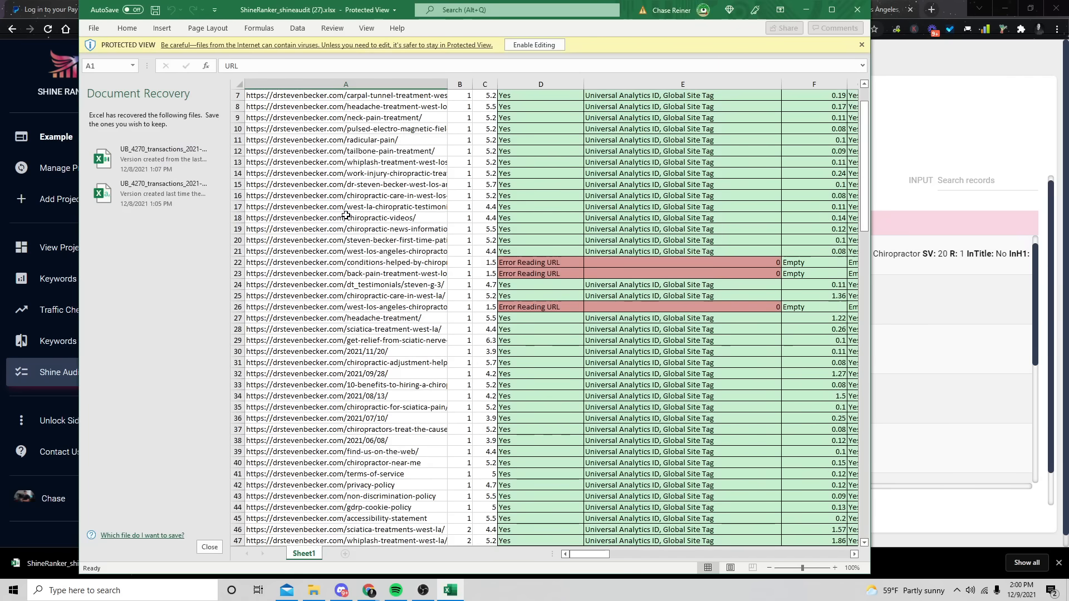
- Scroll down through the exported audit rows on Sheet1 in Excel
{"action": "scroll", "scroll_direction": "down", "scroll_amount": 3}
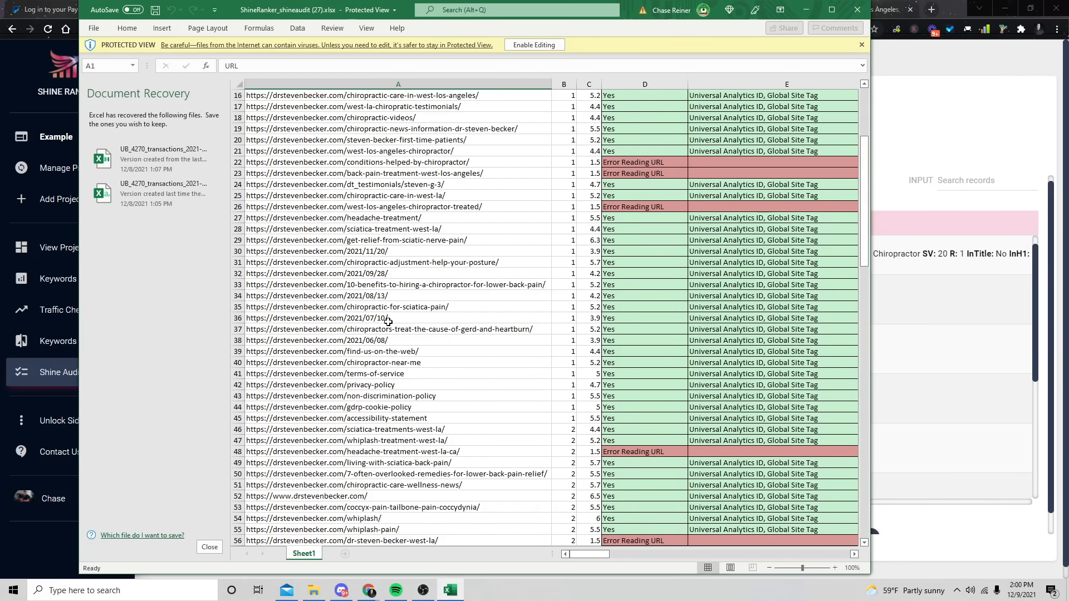
{"action": "scroll", "scroll_direction": "down", "scroll_amount": 3}
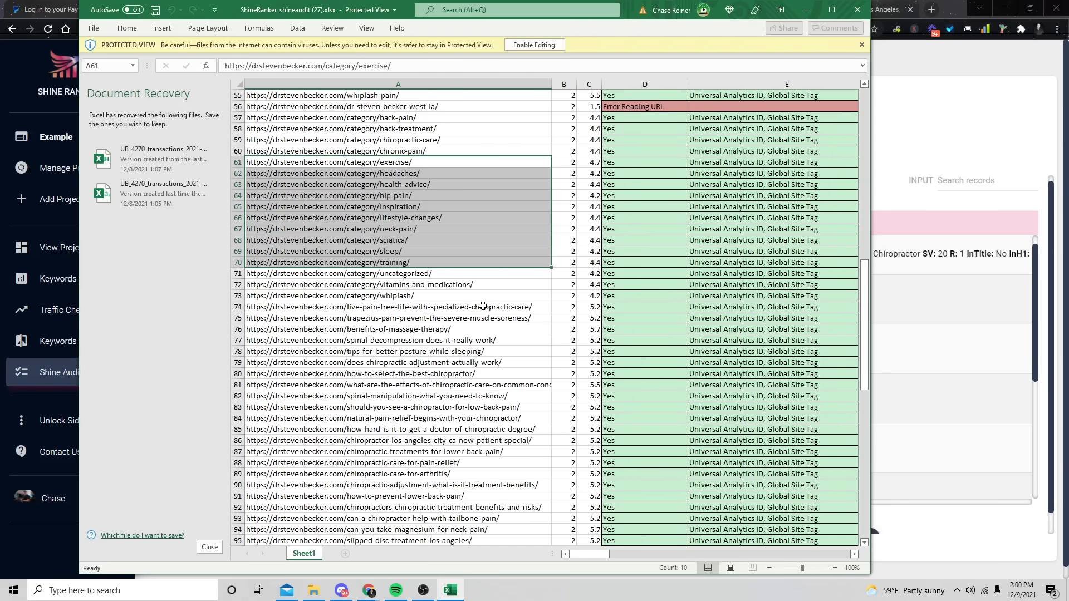
{"action": "scroll", "scroll_direction": "down", "scroll_amount": 3}
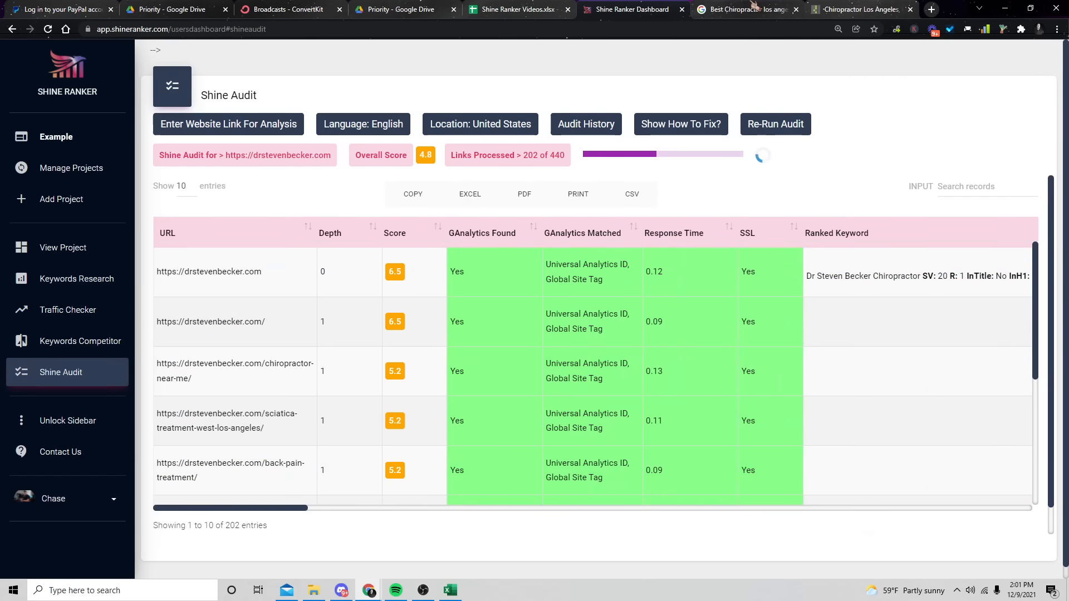
- Open drstevenbecker.com's contact page and type a message offering a free SEO audit report
{"action": "left_click", "coordinate": [850, 10]}
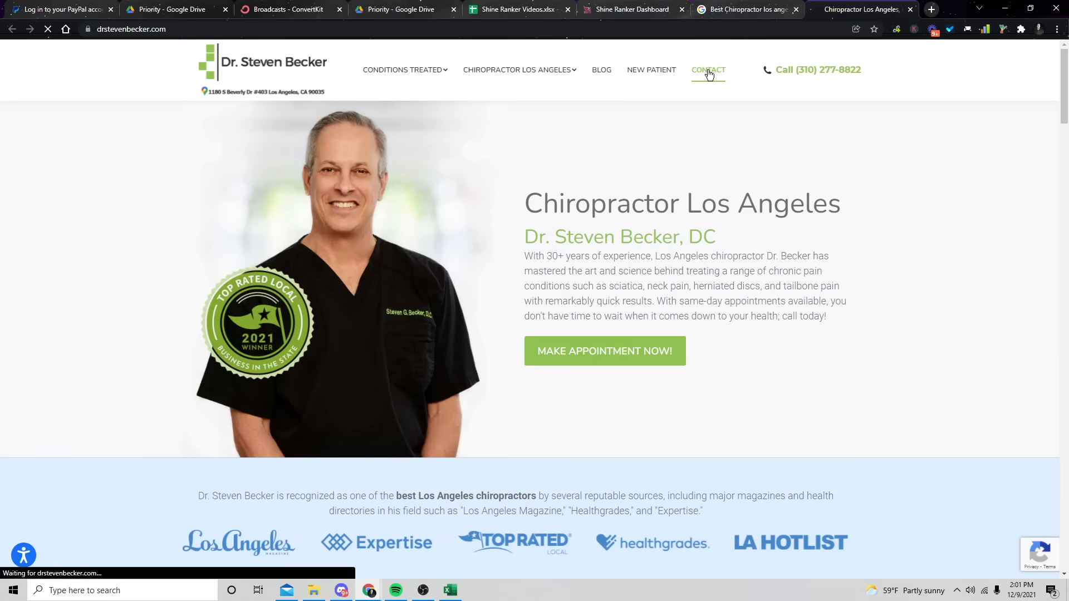
{"action": "left_click", "coordinate": [708, 69]}
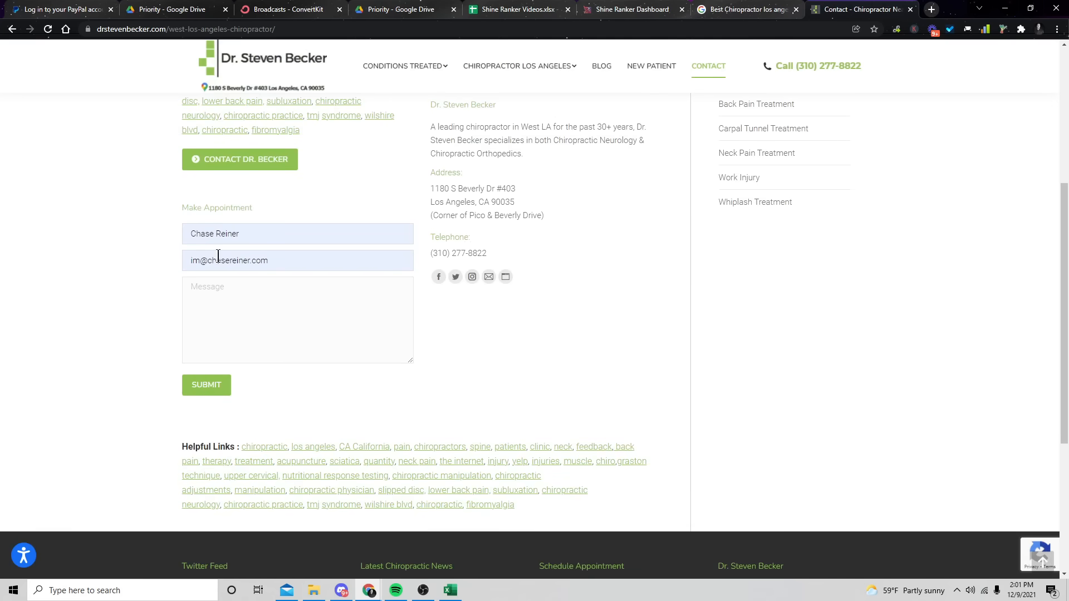
{"action": "mouse_move", "coordinate": [245, 262]}
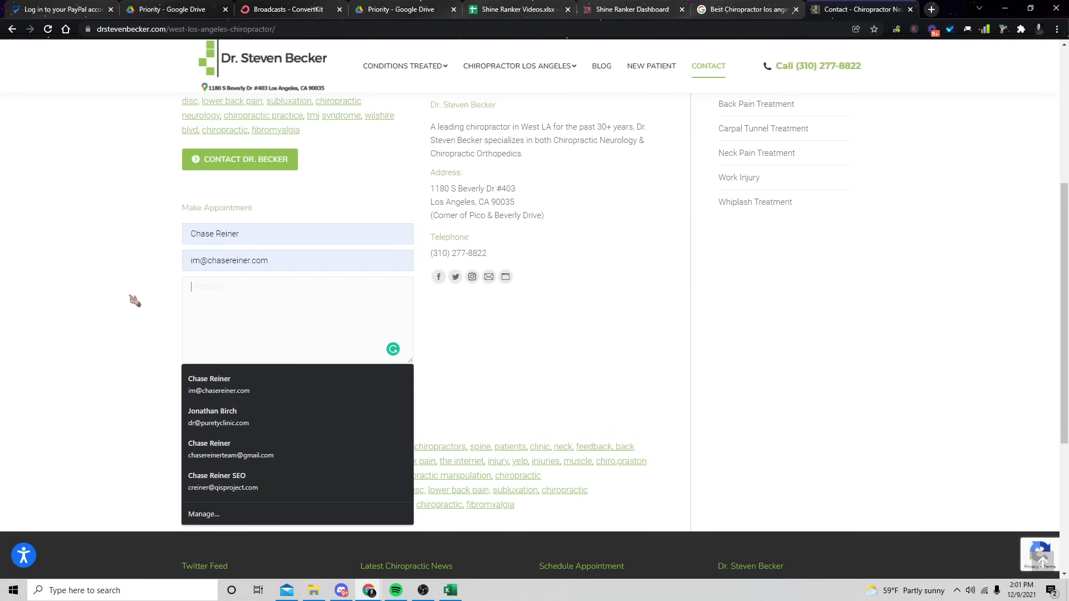
{"action": "type", "text": "Hi"}
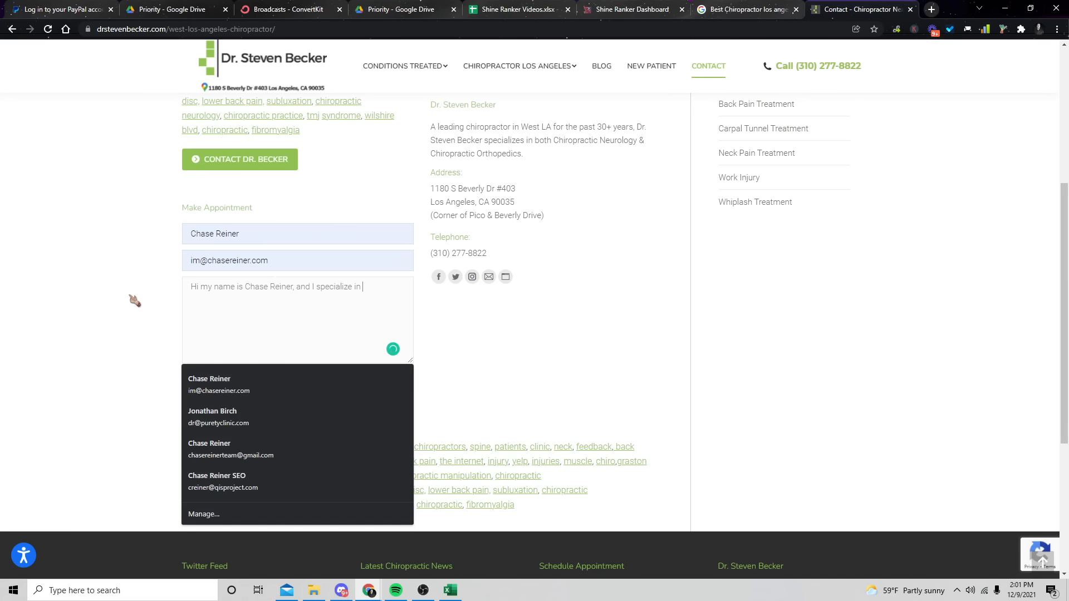
{"action": "type", "text": "website SEO audits. I fou"}
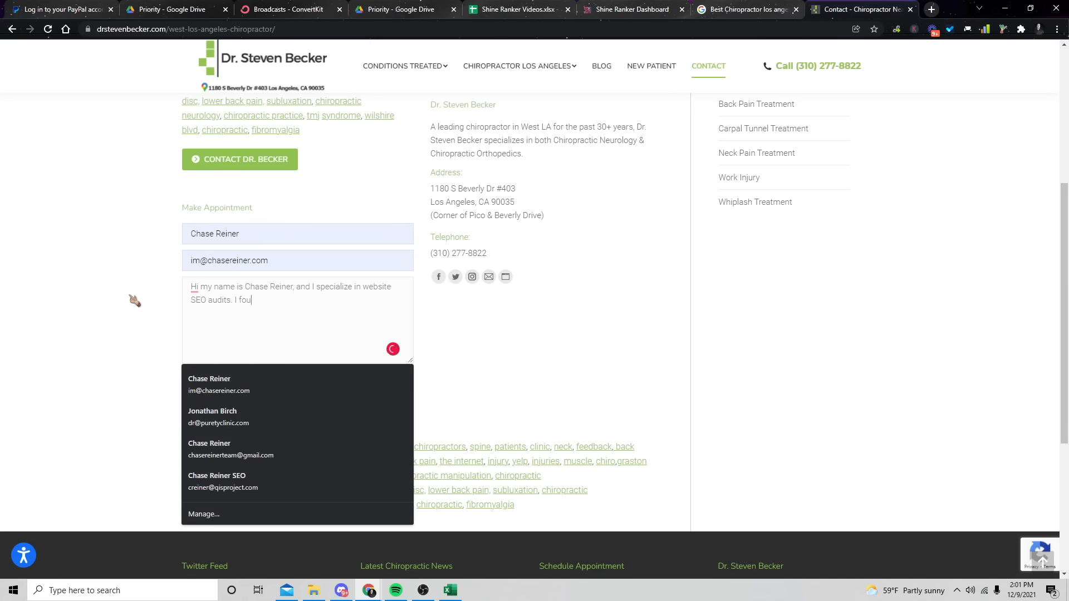
{"action": "type", "text": "nd a few URL's on your site that have some iss"}
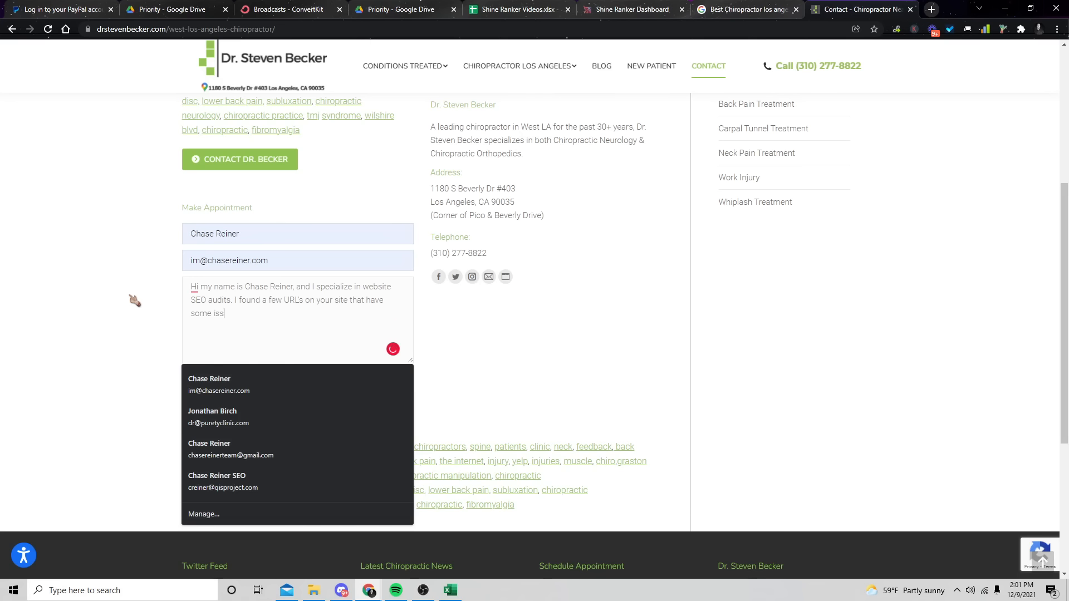
{"action": "type", "text": "ues, I"}
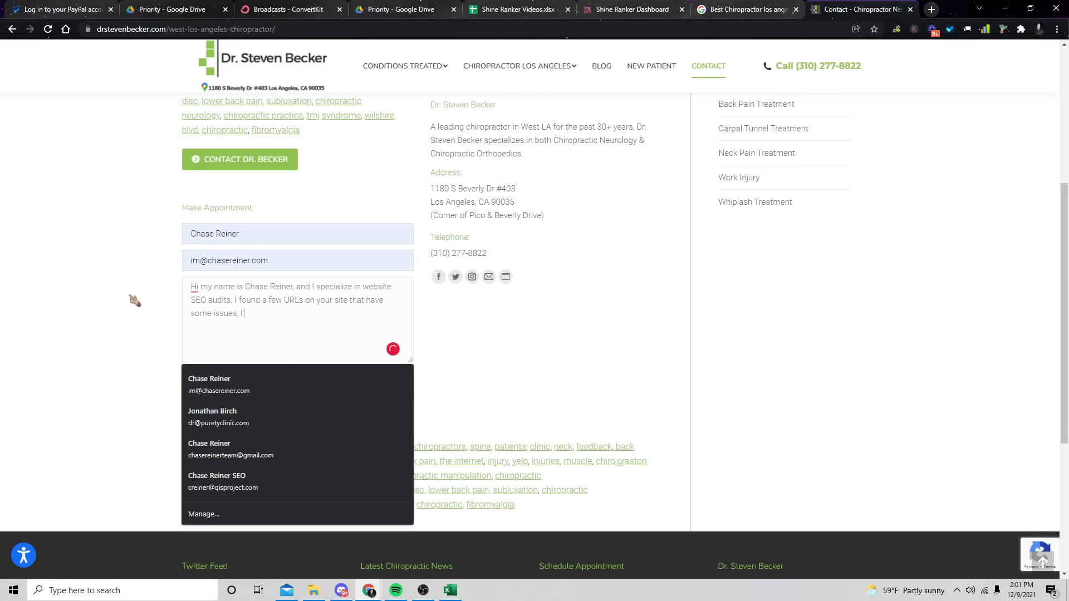
{"action": "type", "text": "'d love to send you a"}
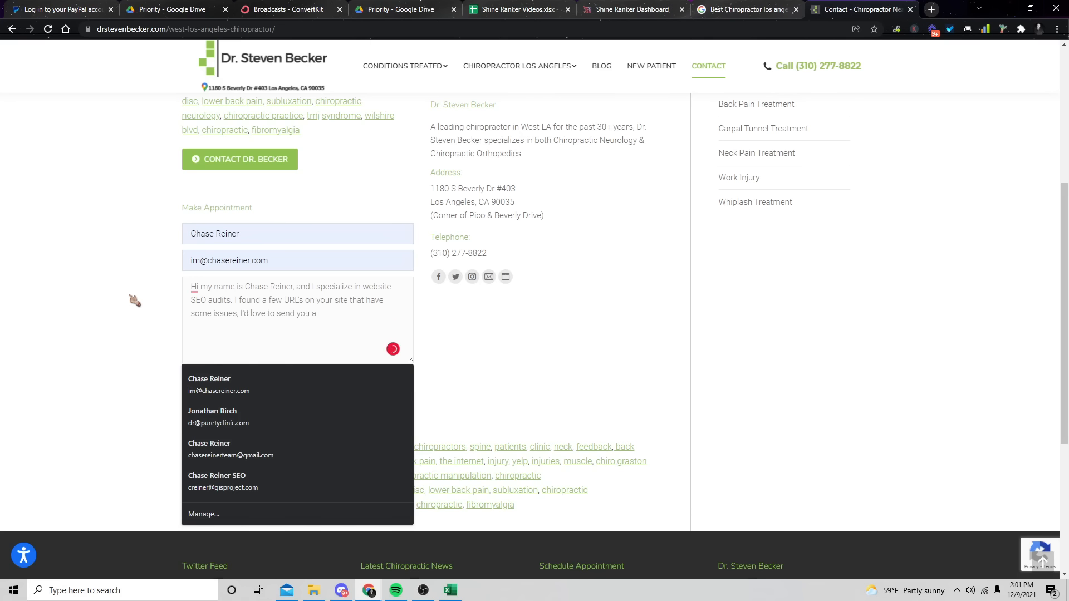
{"action": "type", "text": "free report o"}
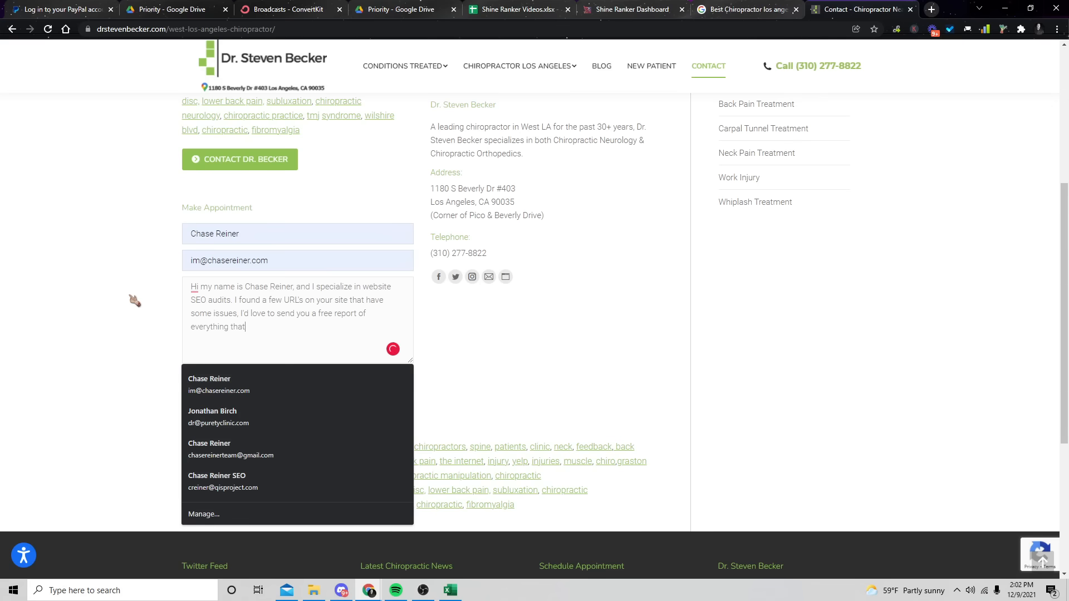
{"action": "type", "text": "found."}
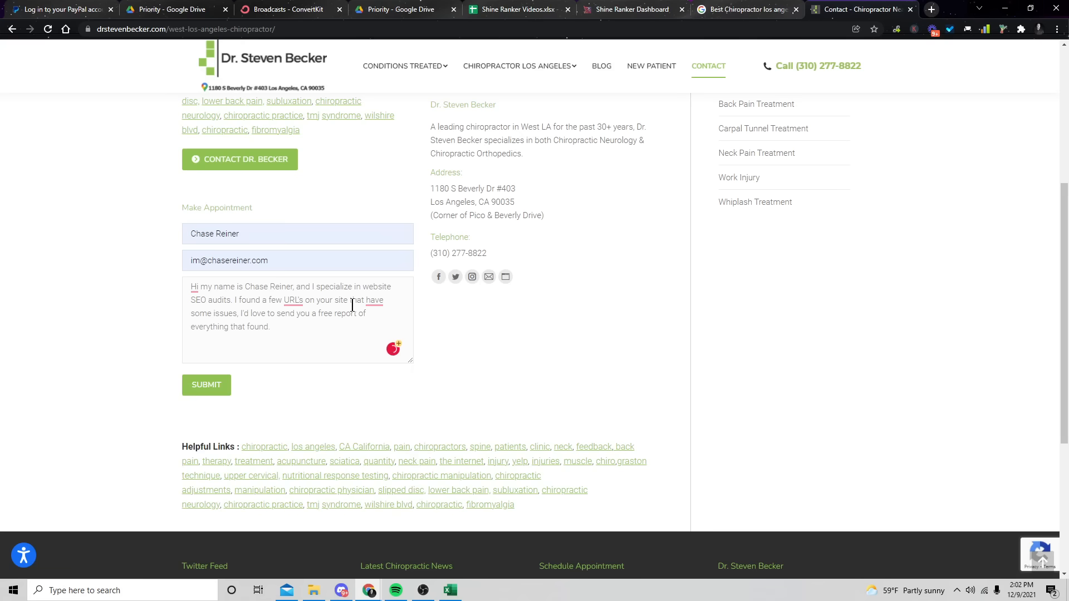
{"action": "mouse_move", "coordinate": [519, 9]}
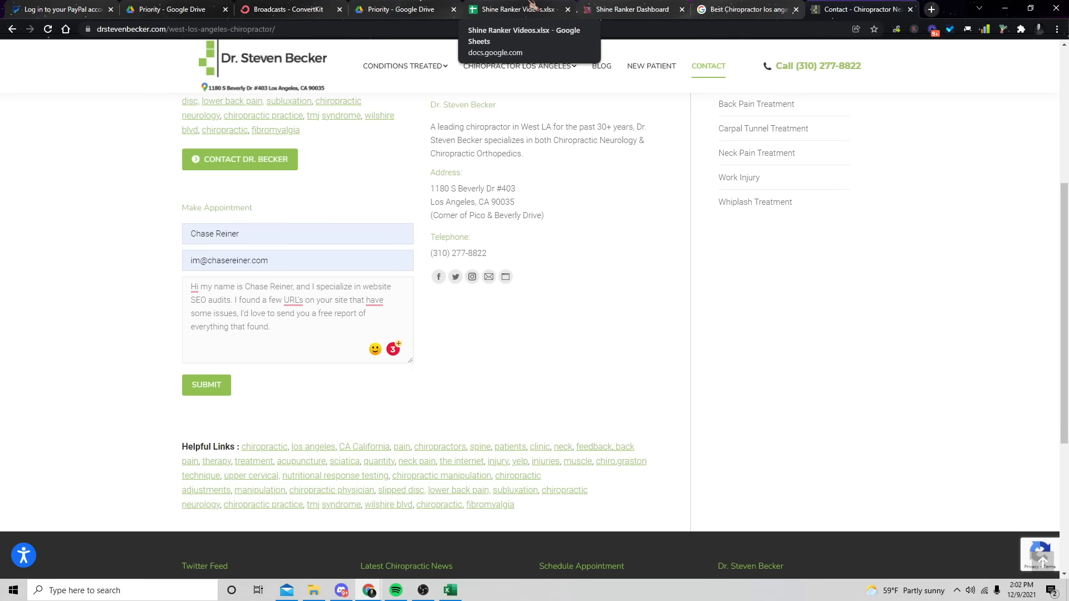
- Scroll right through the ShineRanker_shineaudit workbook's columns, inspecting an empty Last Modified value
{"action": "left_click", "coordinate": [630, 9]}
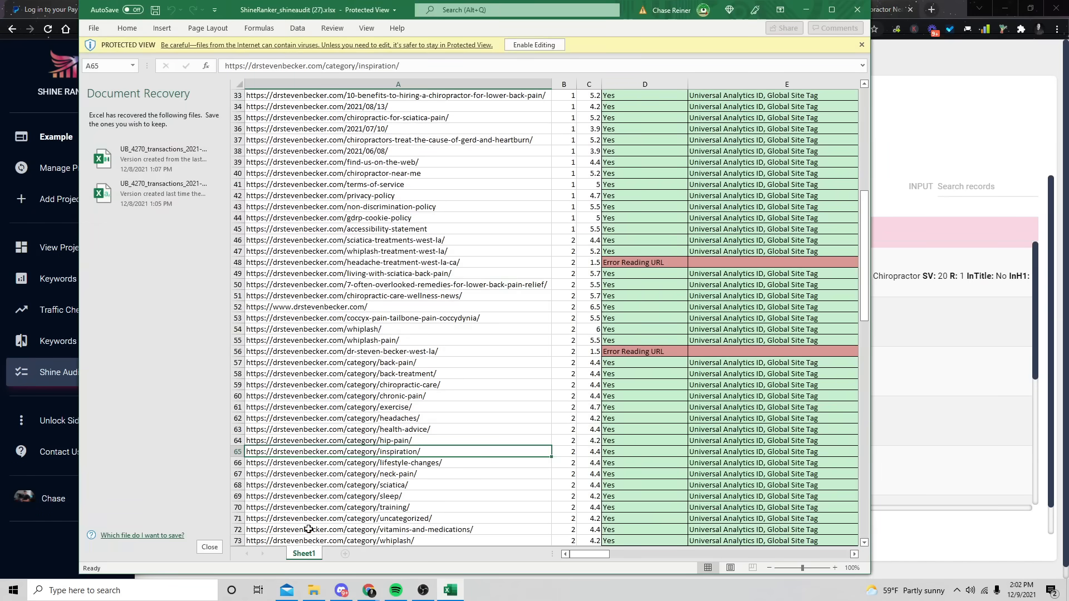
{"action": "scroll", "scroll_direction": "right", "scroll_amount": 3}
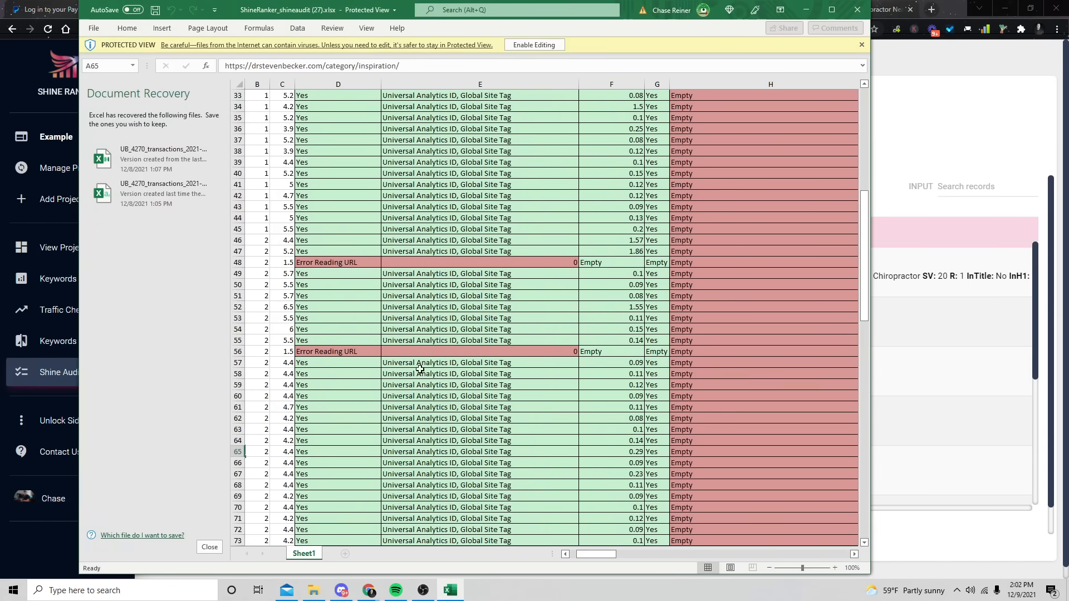
{"action": "scroll", "scroll_direction": "right", "scroll_amount": 3}
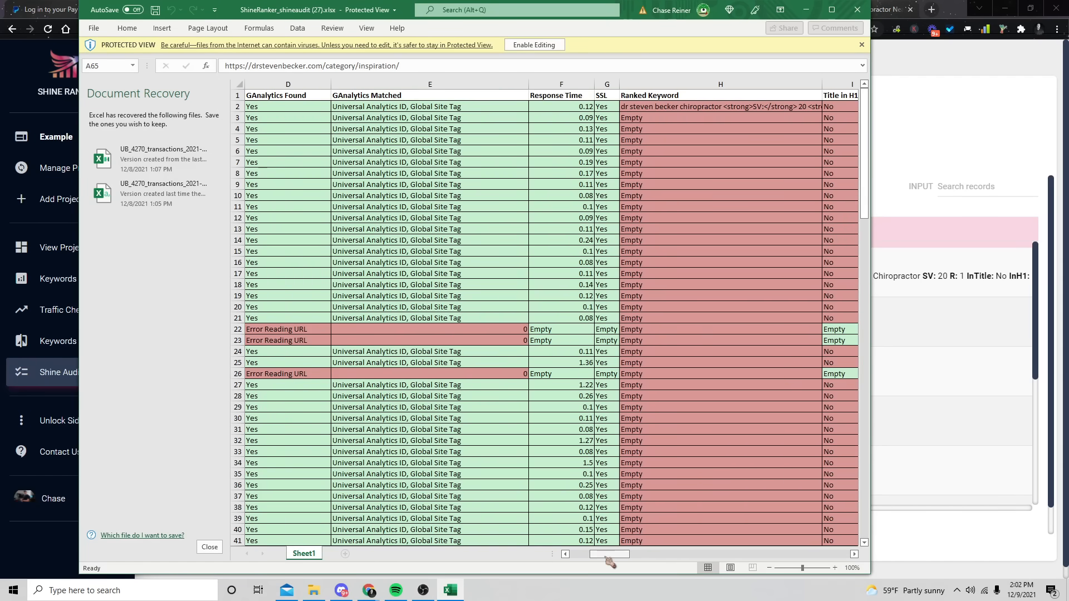
{"action": "scroll", "scroll_direction": "right", "scroll_amount": 3}
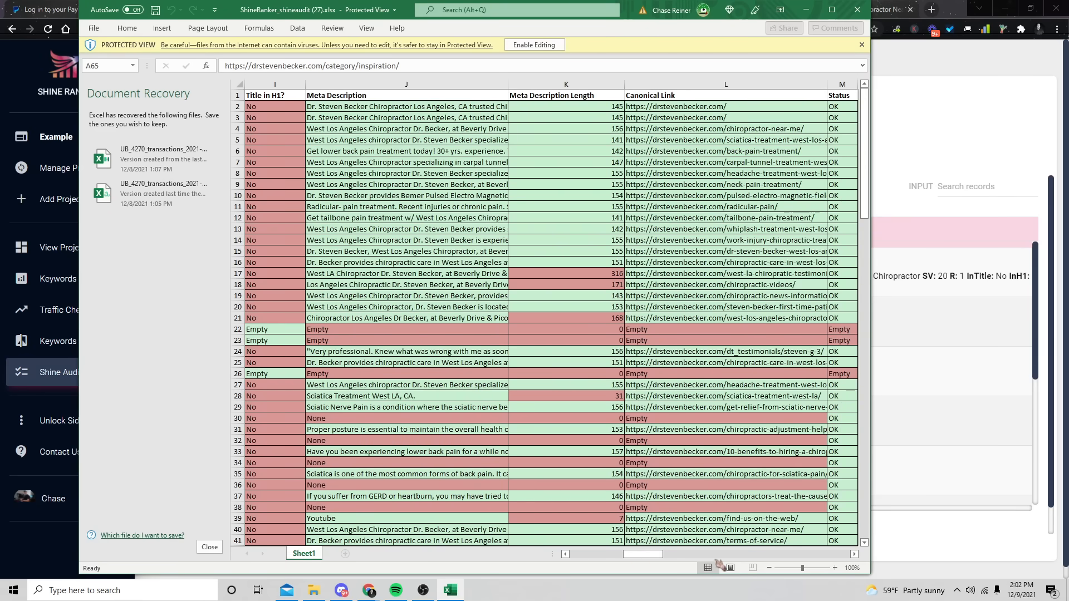
{"action": "scroll", "scroll_direction": "right", "scroll_amount": 3}
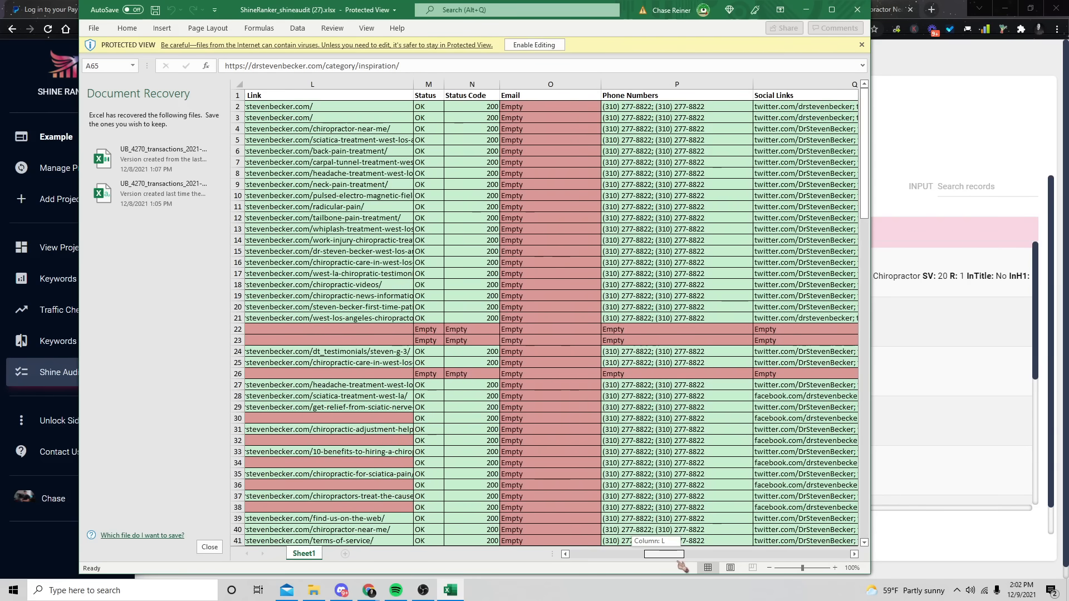
{"action": "scroll", "scroll_direction": "right", "scroll_amount": 3}
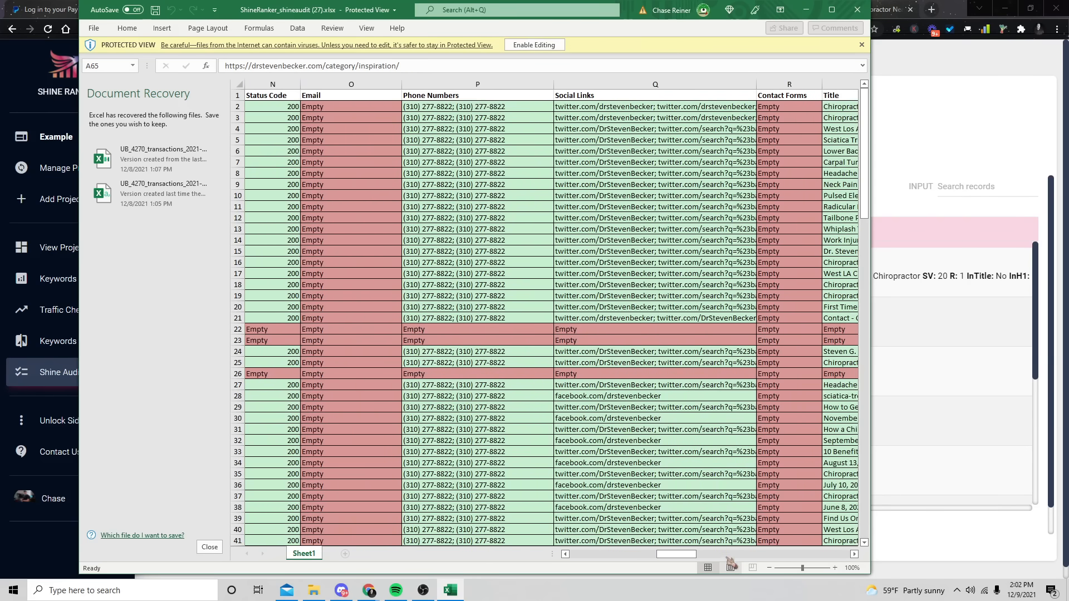
{"action": "scroll", "scroll_direction": "right", "scroll_amount": 3}
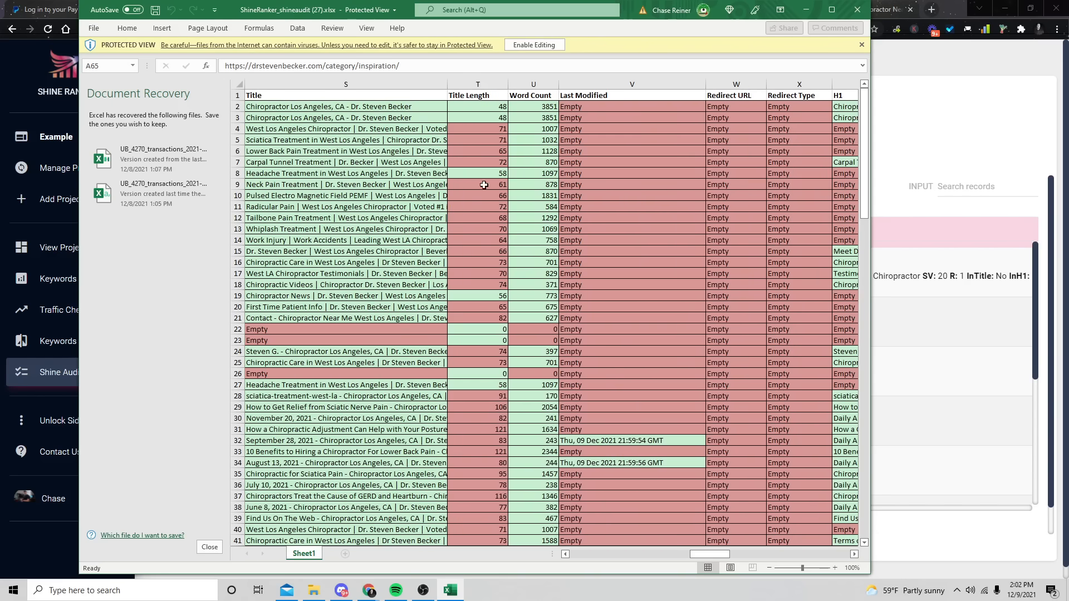
{"action": "left_click", "coordinate": [631, 485]}
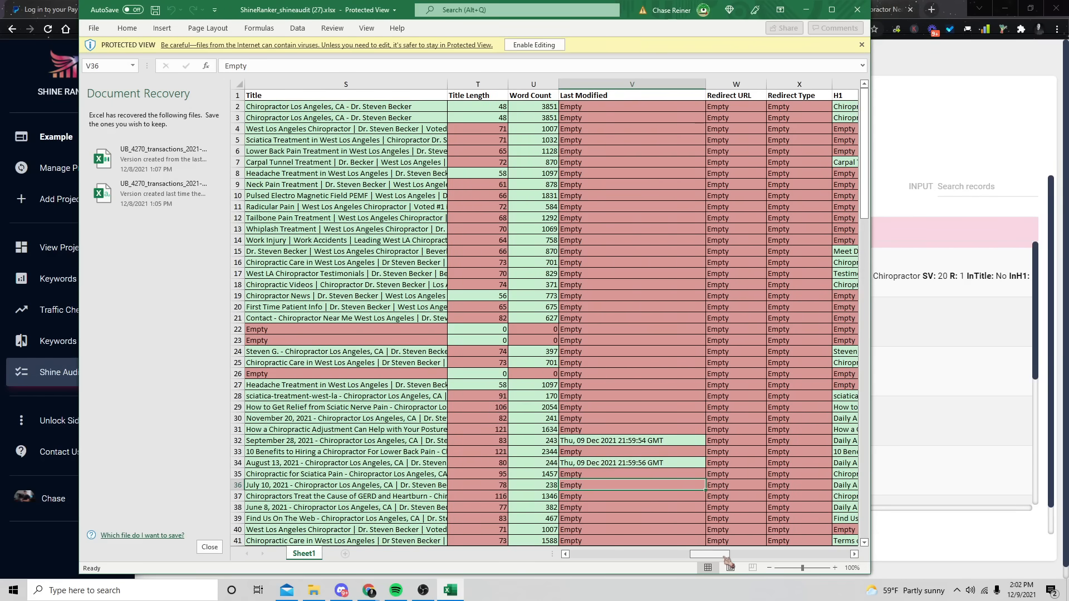
{"action": "scroll", "scroll_direction": "right", "scroll_amount": 3}
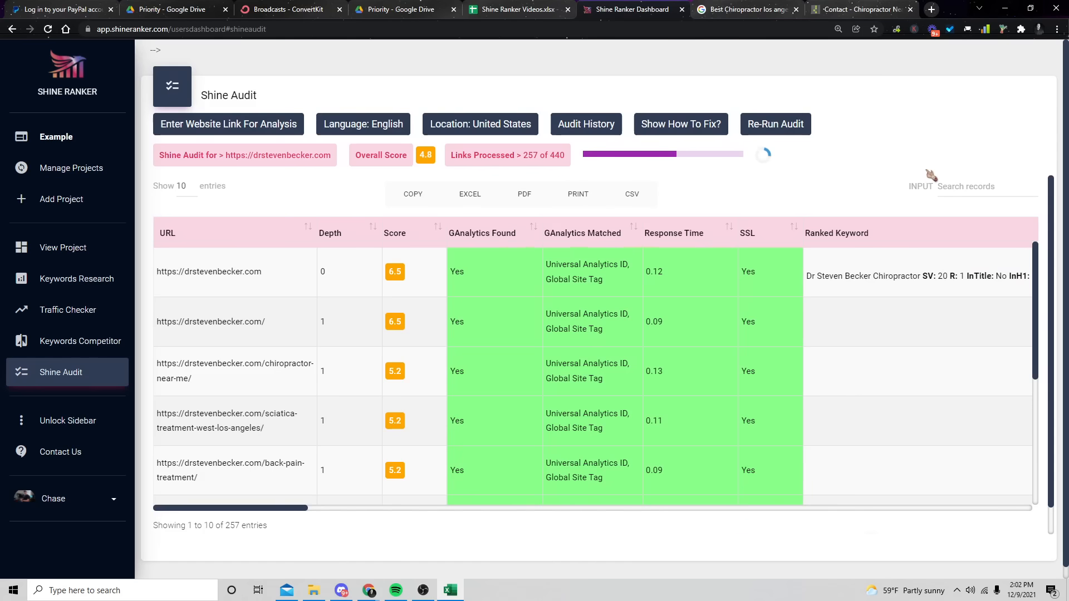
{"action": "mouse_move", "coordinate": [116, 389]}
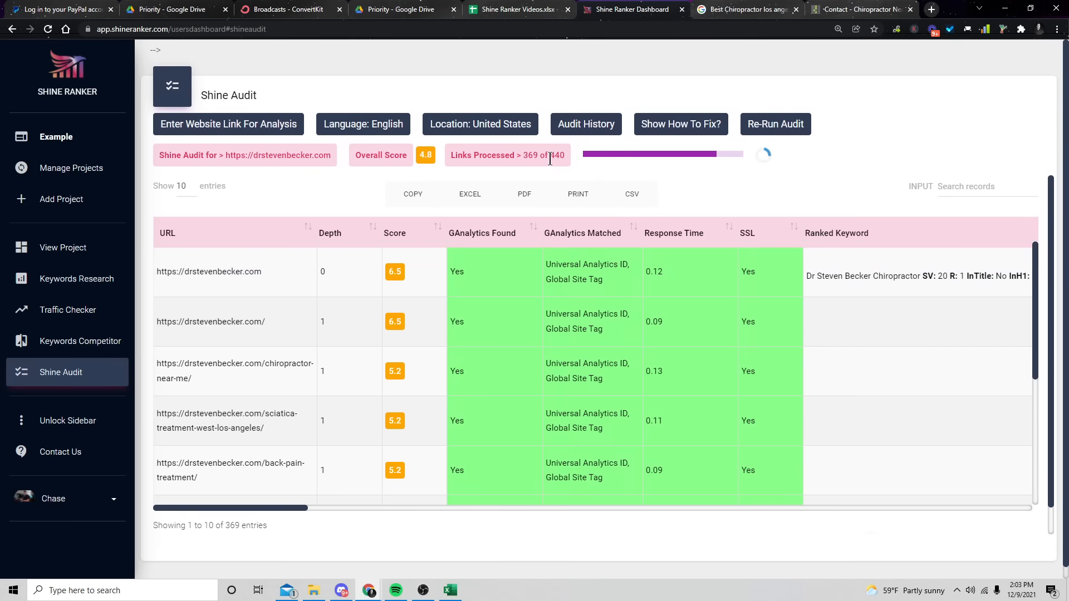
- Scroll down through the How to Fix guidance while the audit reaches 433 of 440 links
{"action": "scroll", "scroll_direction": "down", "scroll_amount": 3}
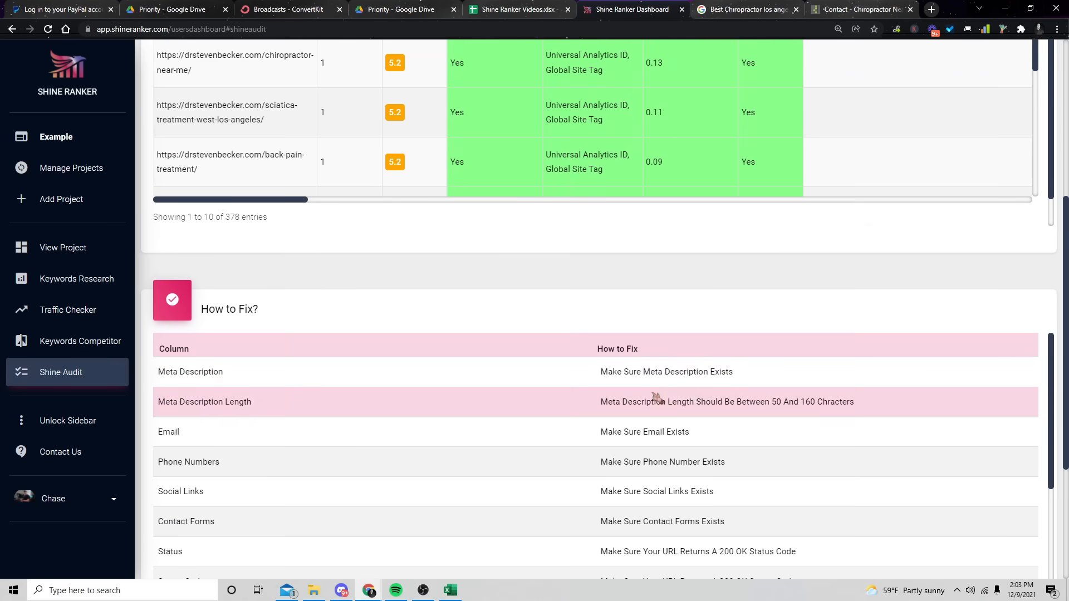
{"action": "scroll", "scroll_direction": "down", "scroll_amount": 3}
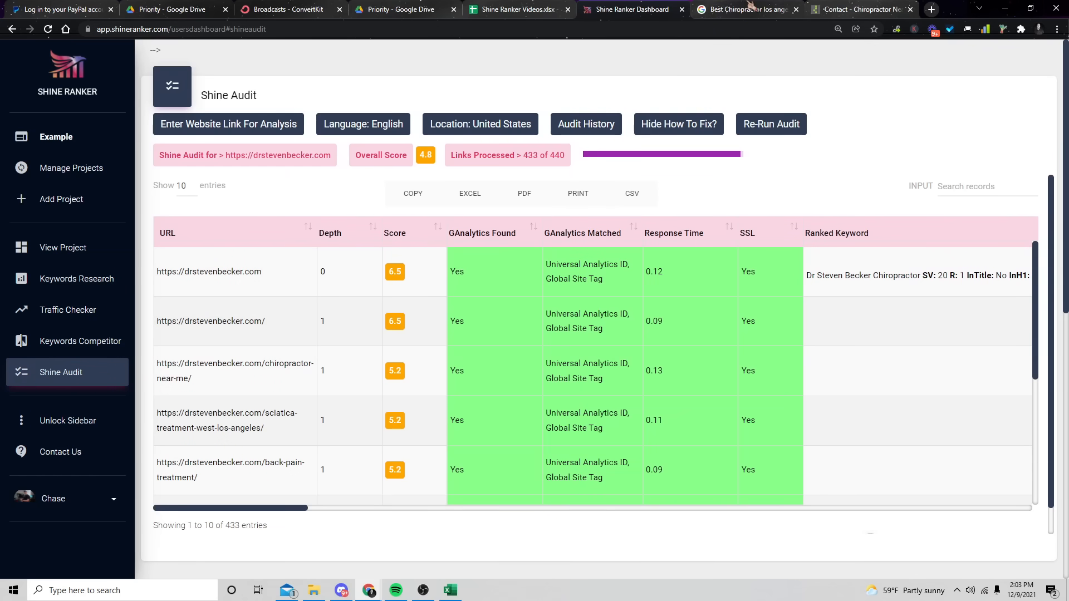
- Search 'chase reiner teachable' and open the Teachable SEO course catalogue, e.g. Local SEO Domination
{"action": "left_click", "coordinate": [744, 10]}
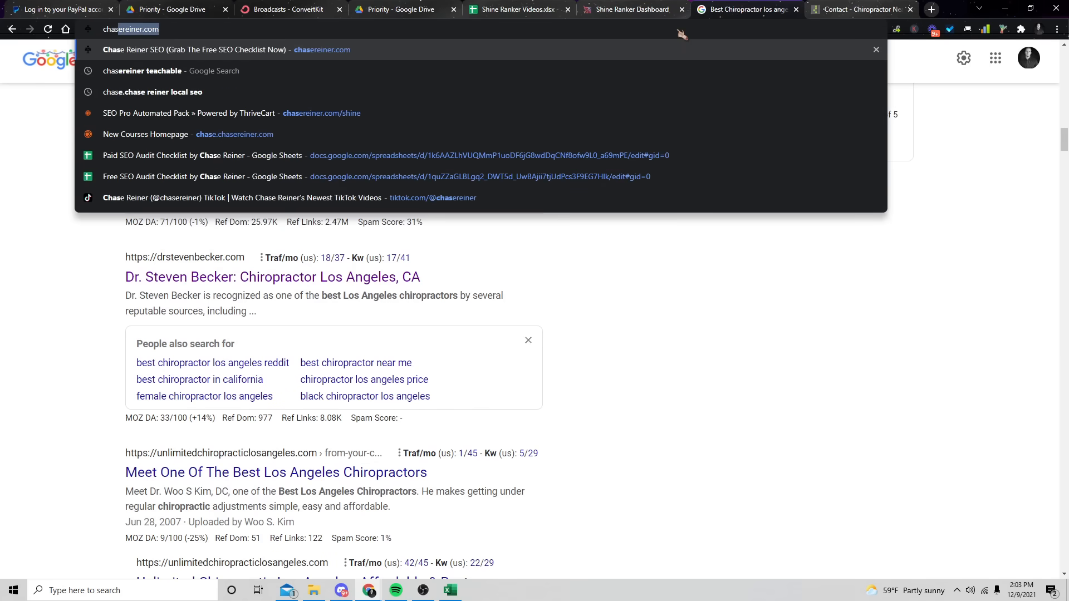
{"action": "type", "text": "chase reiner teachable"}
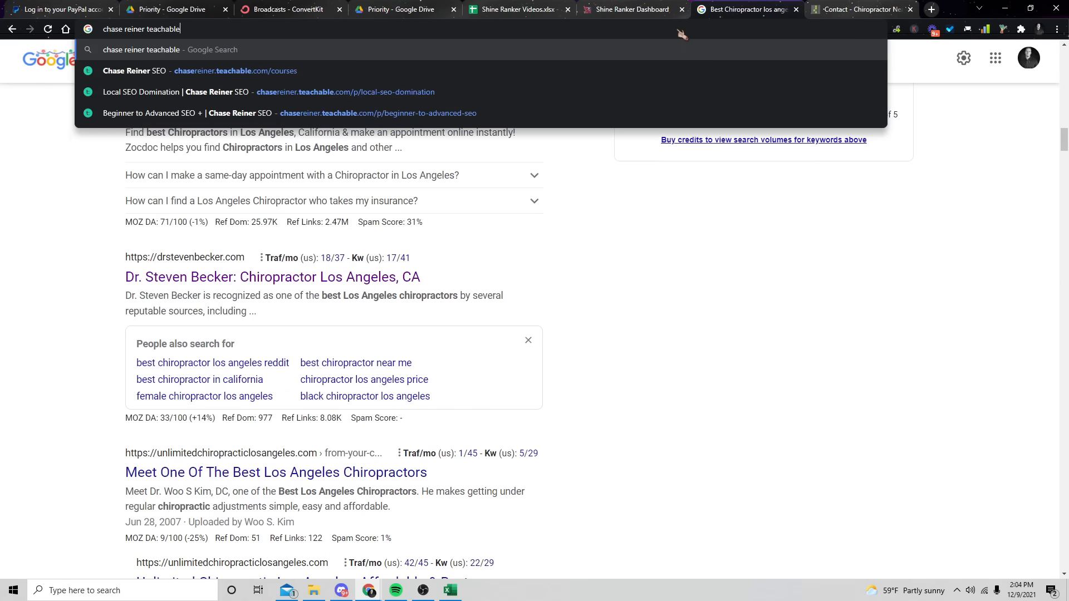
{"action": "left_click", "coordinate": [126, 71]}
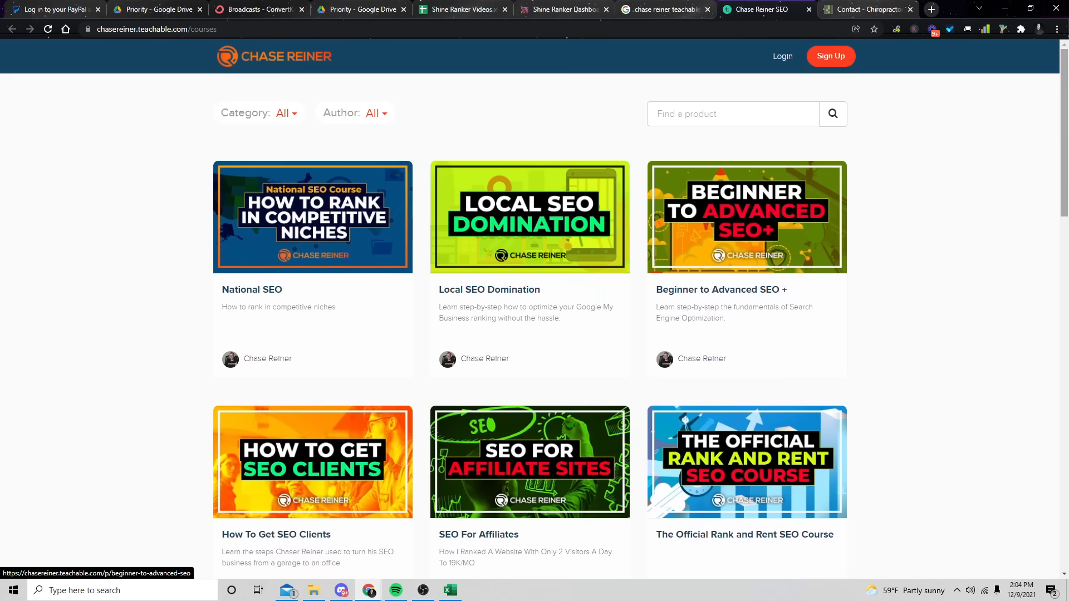
{"action": "scroll", "scroll_direction": "down", "scroll_amount": 3}
{"action": "type", "text": "sh"}
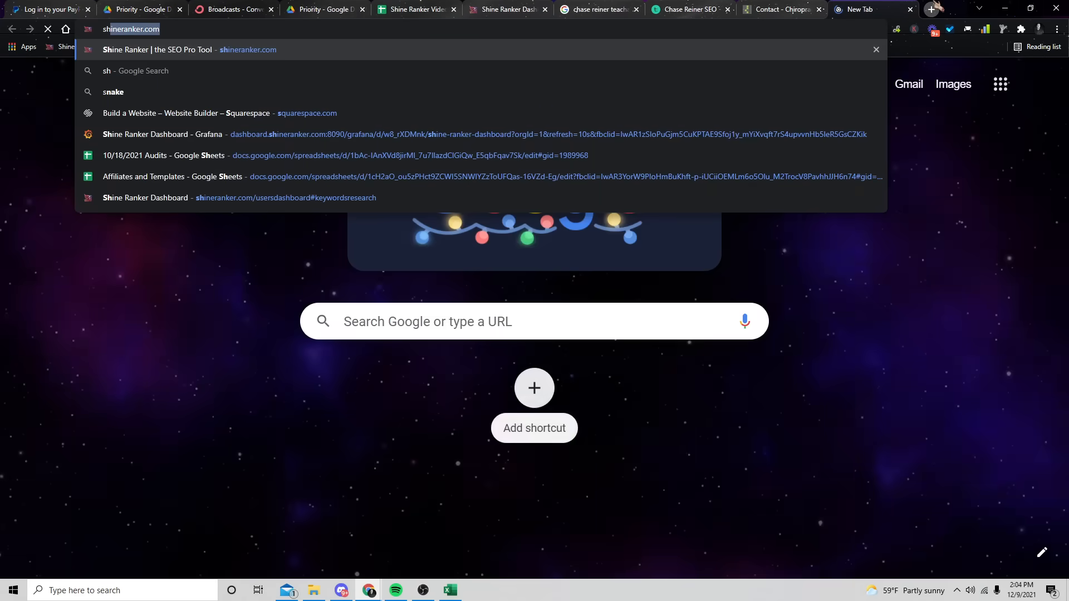
- Load shineranker.com, showing the 10-day free trial offer
{"action": "left_click", "coordinate": [167, 49]}
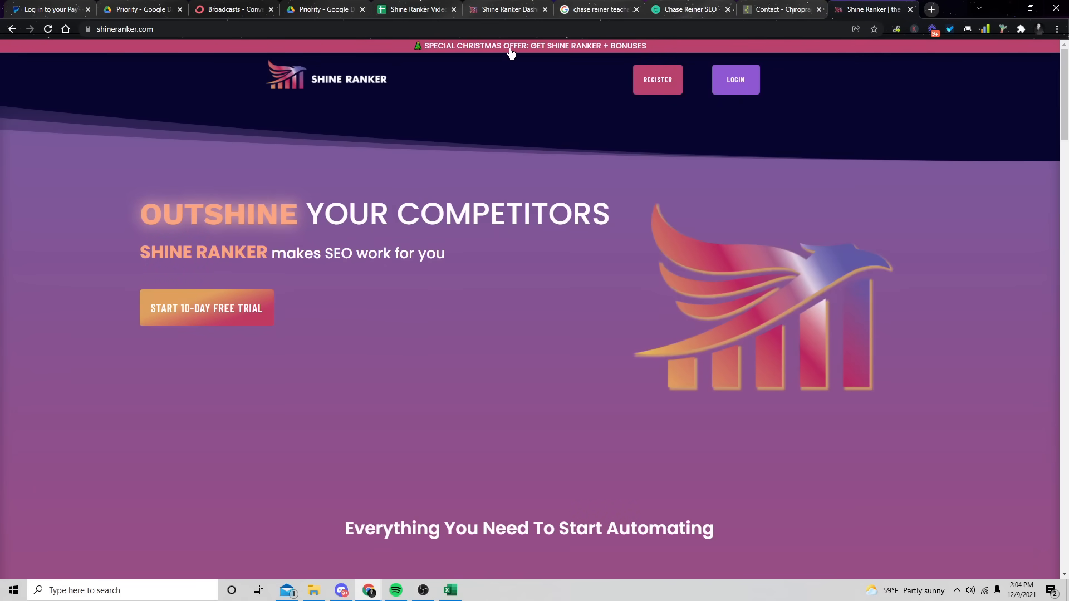
{"action": "mouse_move", "coordinate": [471, 82]}
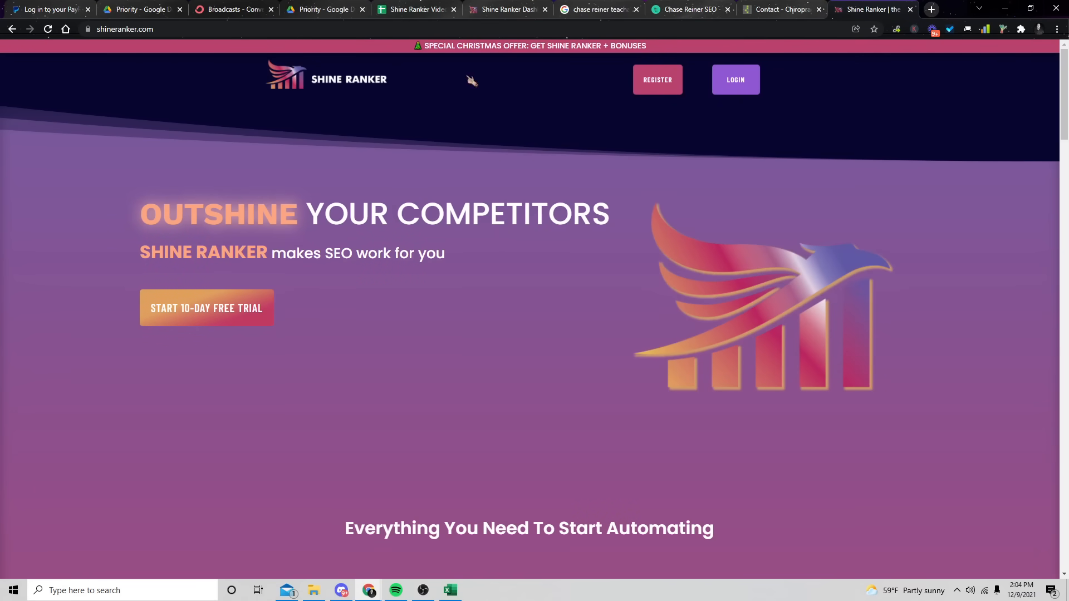
{"action": "mouse_move", "coordinate": [483, 301]}
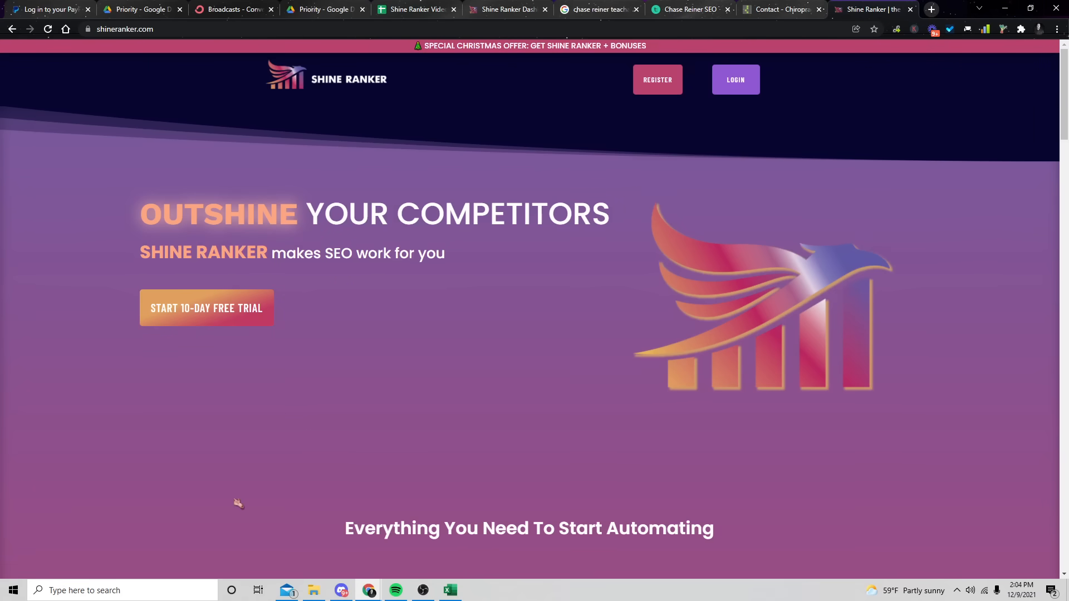
{"action": "mouse_move", "coordinate": [465, 414]}
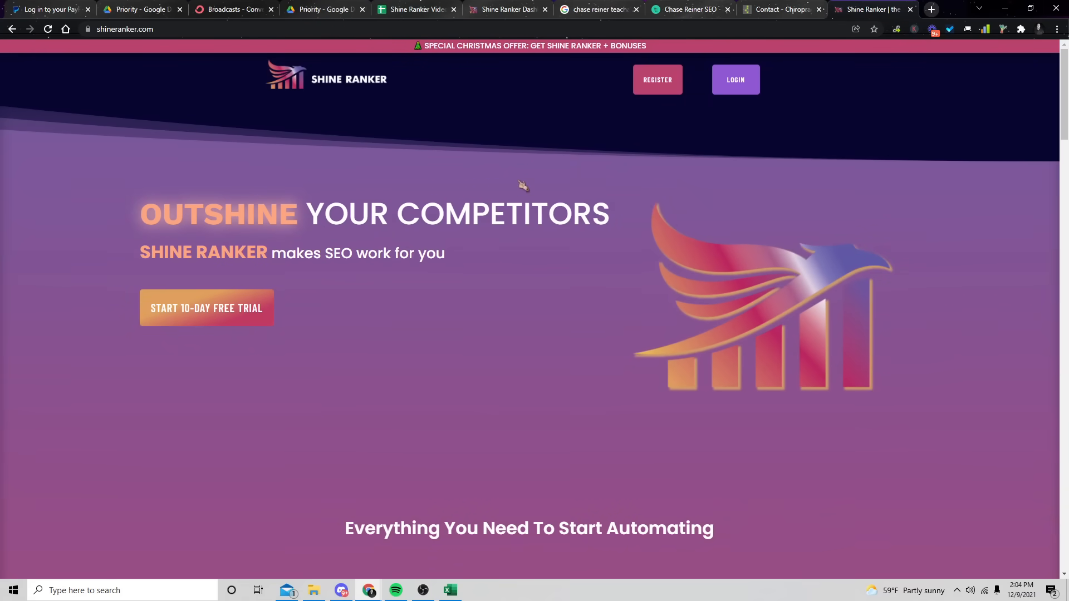
{"action": "mouse_move", "coordinate": [555, 362]}
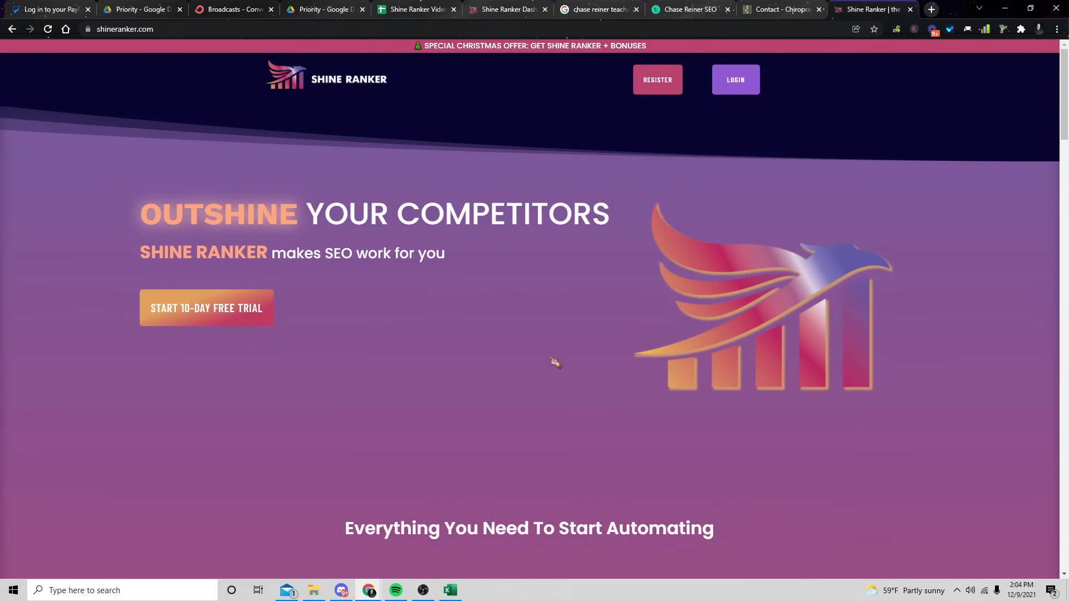